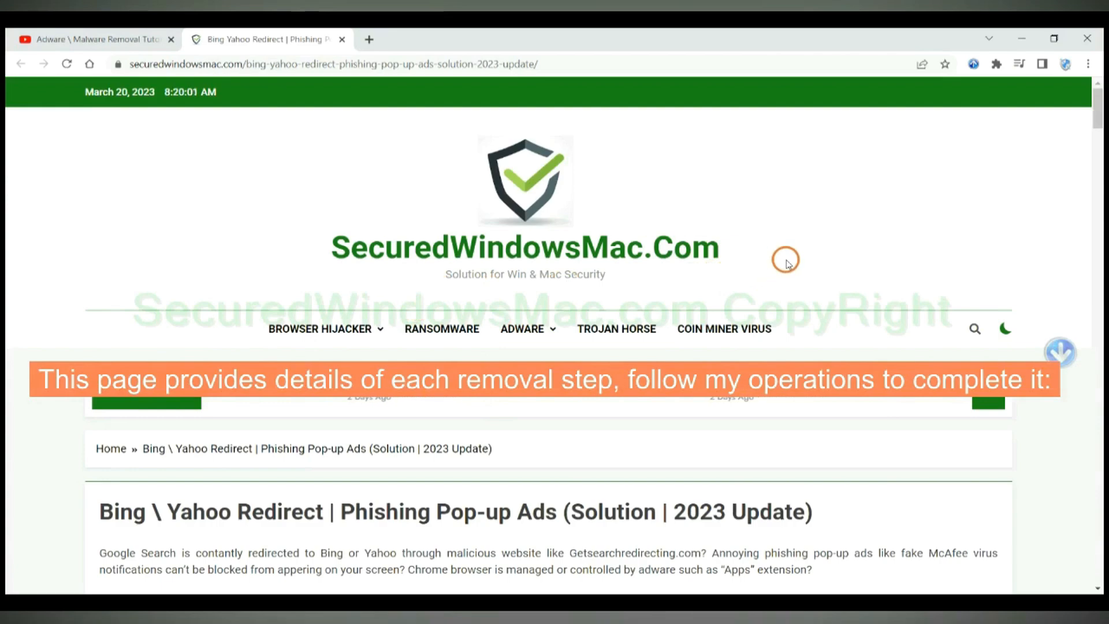
# - Scroll the removal guide down to Instant Automatic Removal and its Download SpyHunter buttons
pyautogui.scroll(-3)
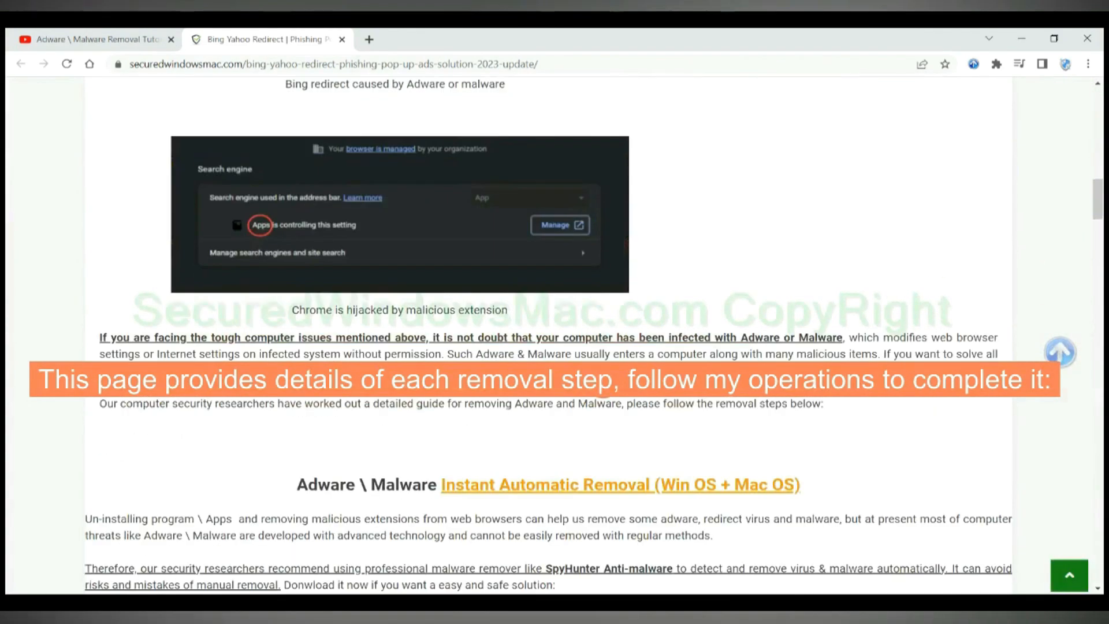
pyautogui.scroll(-3)
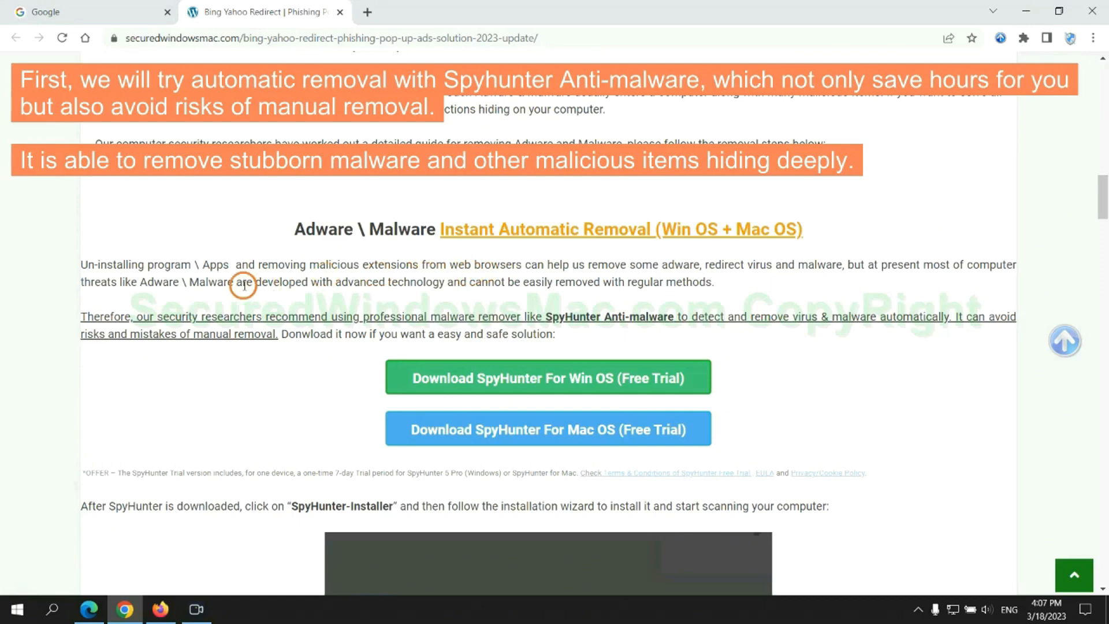
pyautogui.moveTo(895, 278)
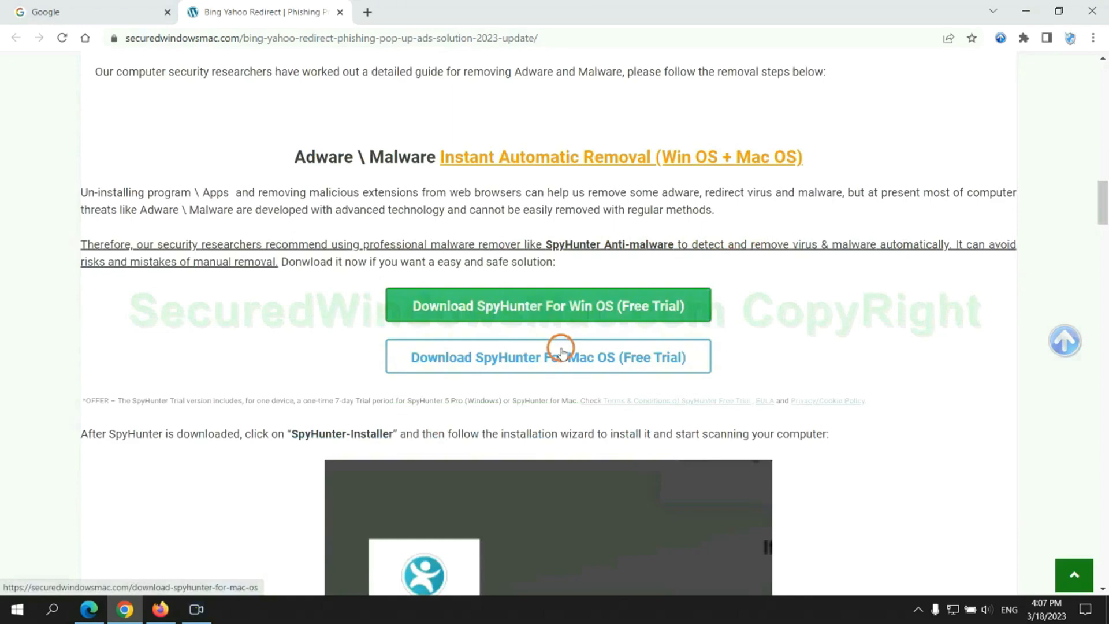
# - Download SpyHunter-Installer.exe for Windows and run it from the download bar
pyautogui.scroll(-3)
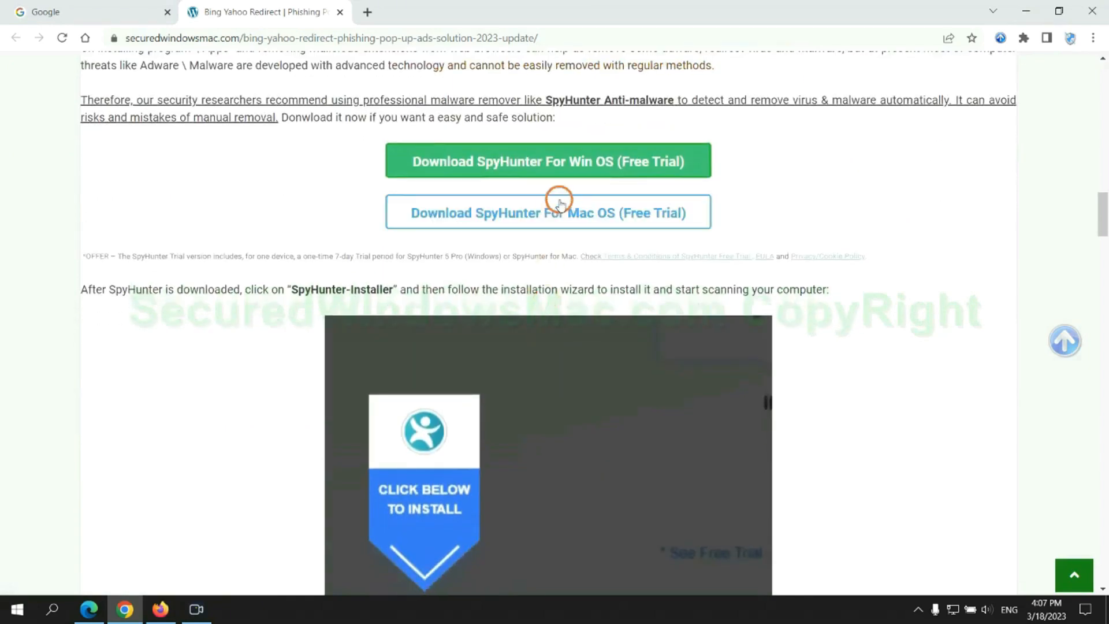
pyautogui.click(547, 161)
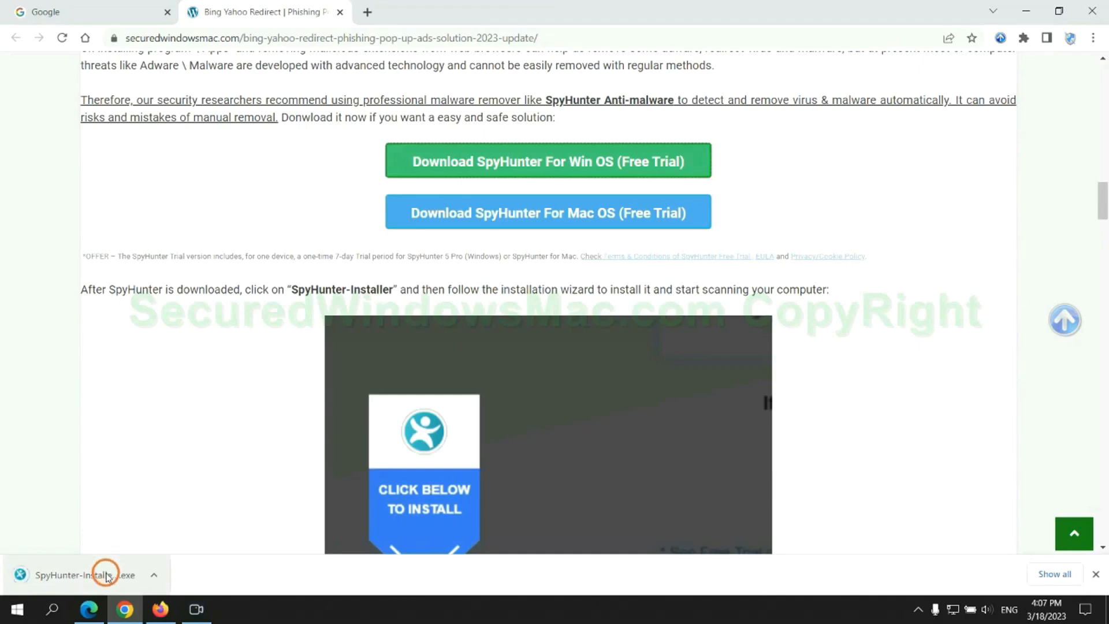
pyautogui.click(78, 574)
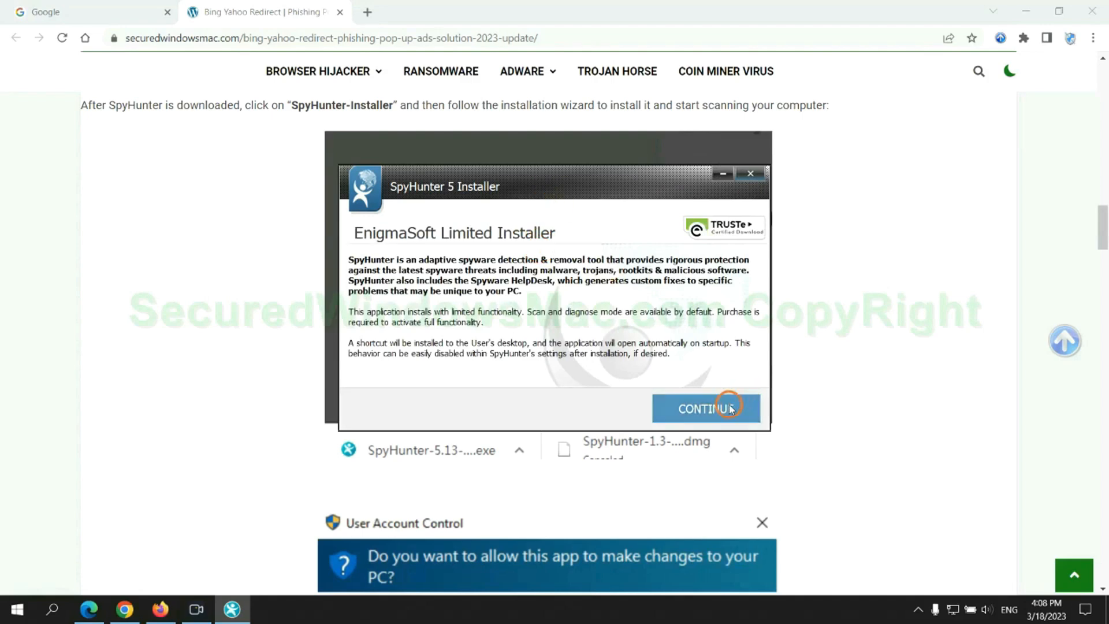
# - Install SpyHunter 5, move past the 703-issue scan results, and pick the FREE 7-day trial
pyautogui.click(705, 408)
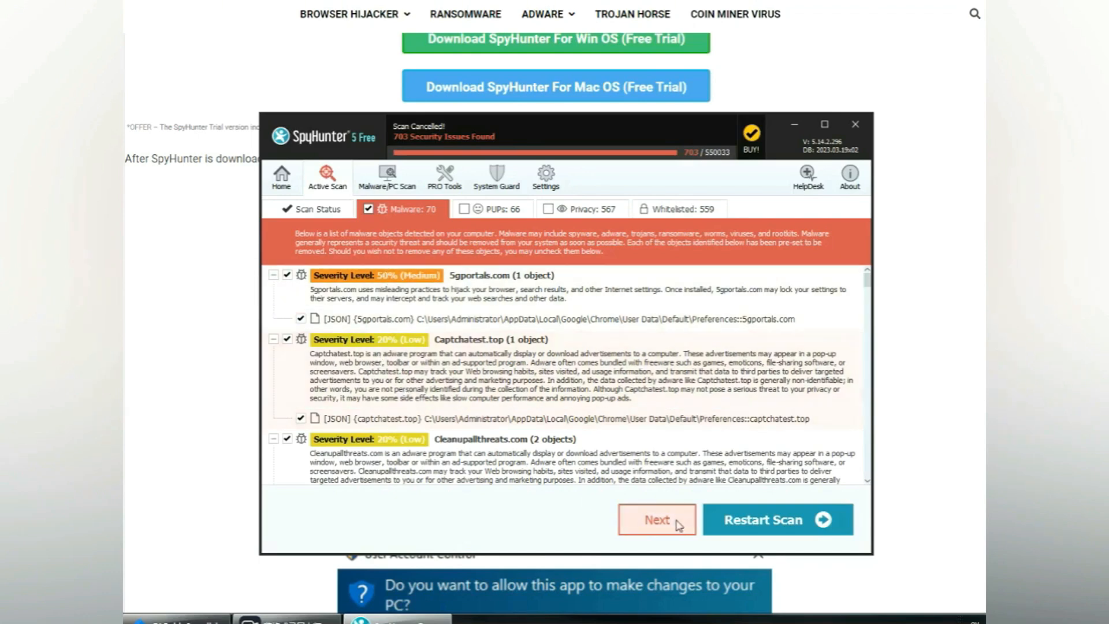
pyautogui.click(655, 519)
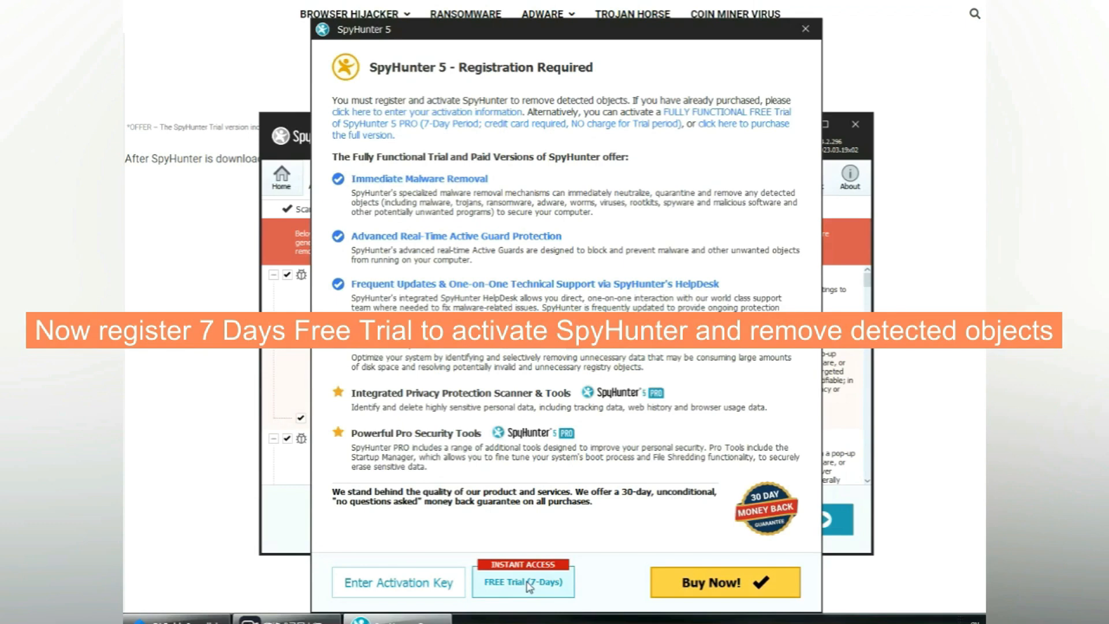
pyautogui.click(522, 582)
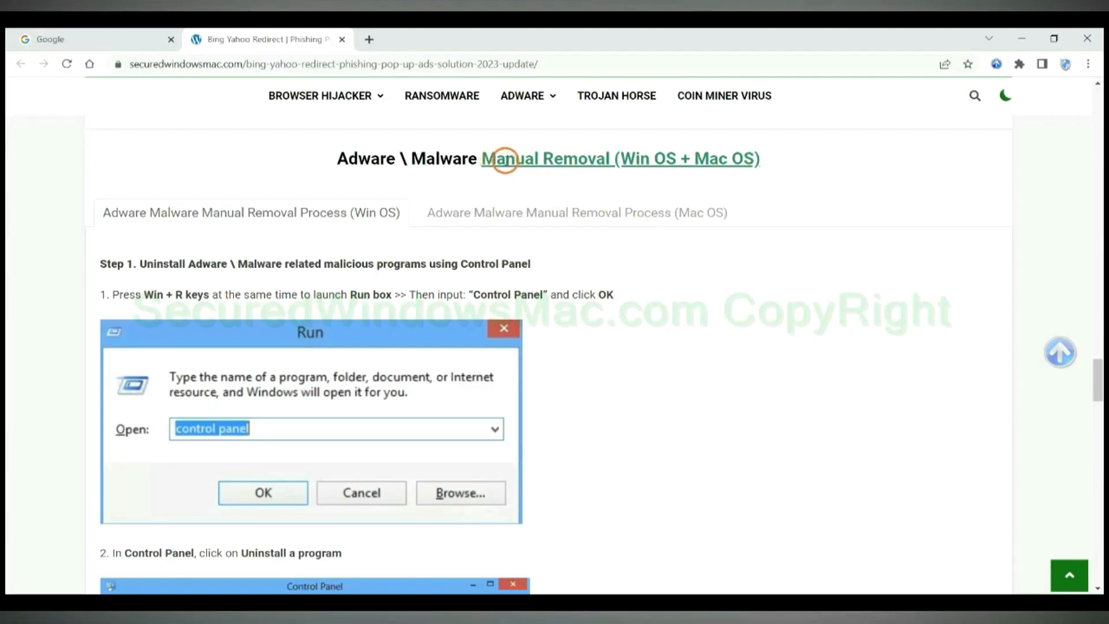
pyautogui.moveTo(478, 183)
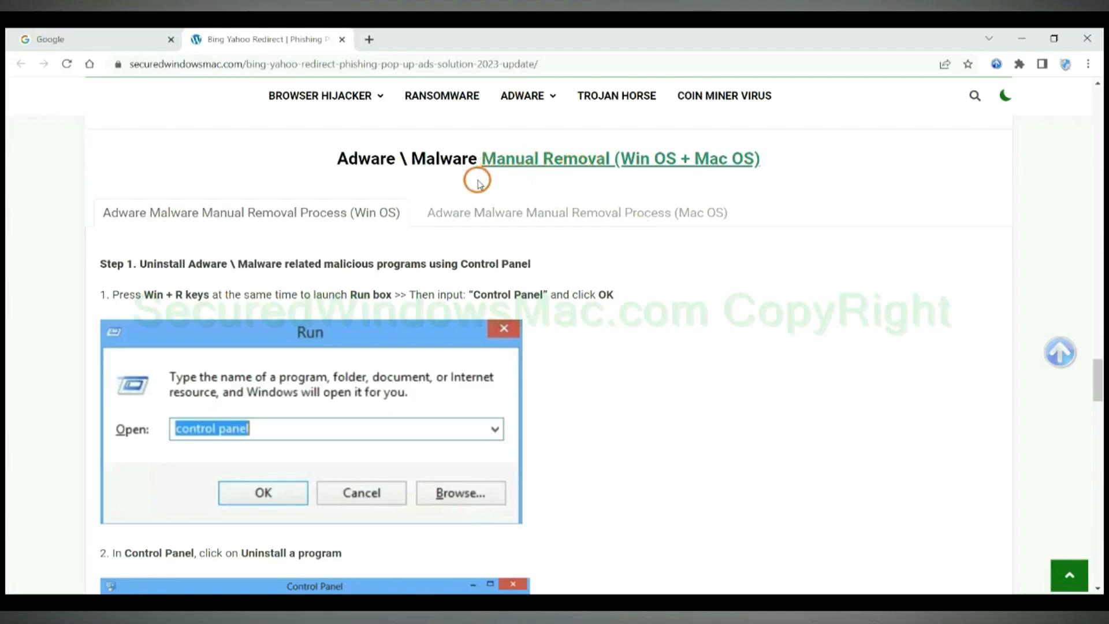
# - Highlight the Adware/Malware Manual Removal heading and the Step 1 uninstall instructions
pyautogui.doubleClick(647, 158)
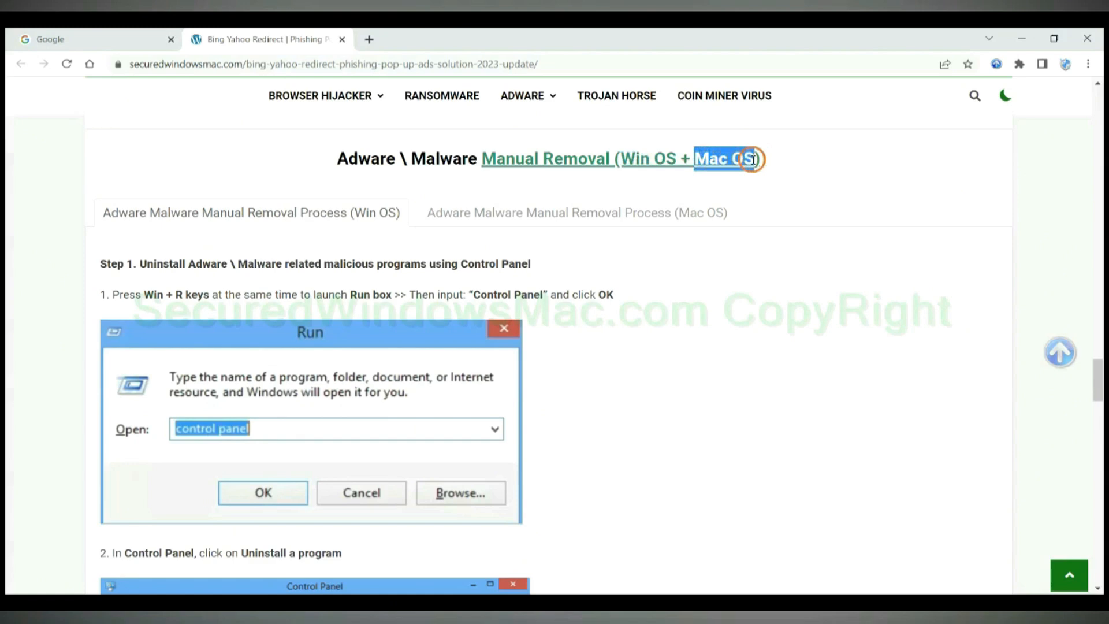
pyautogui.click(576, 212)
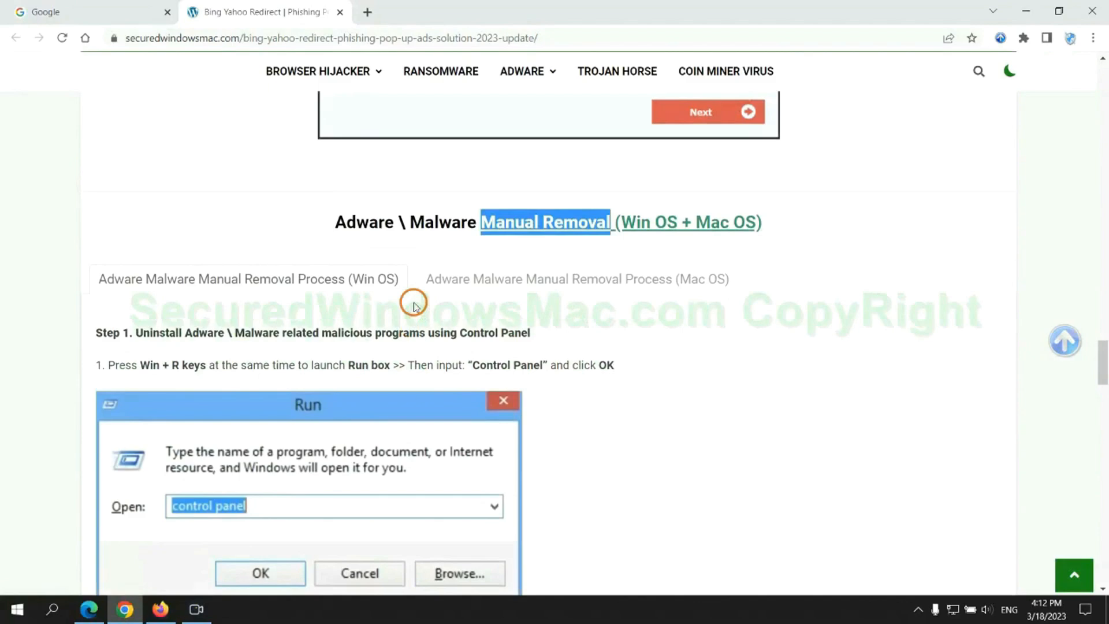
pyautogui.scroll(-3)
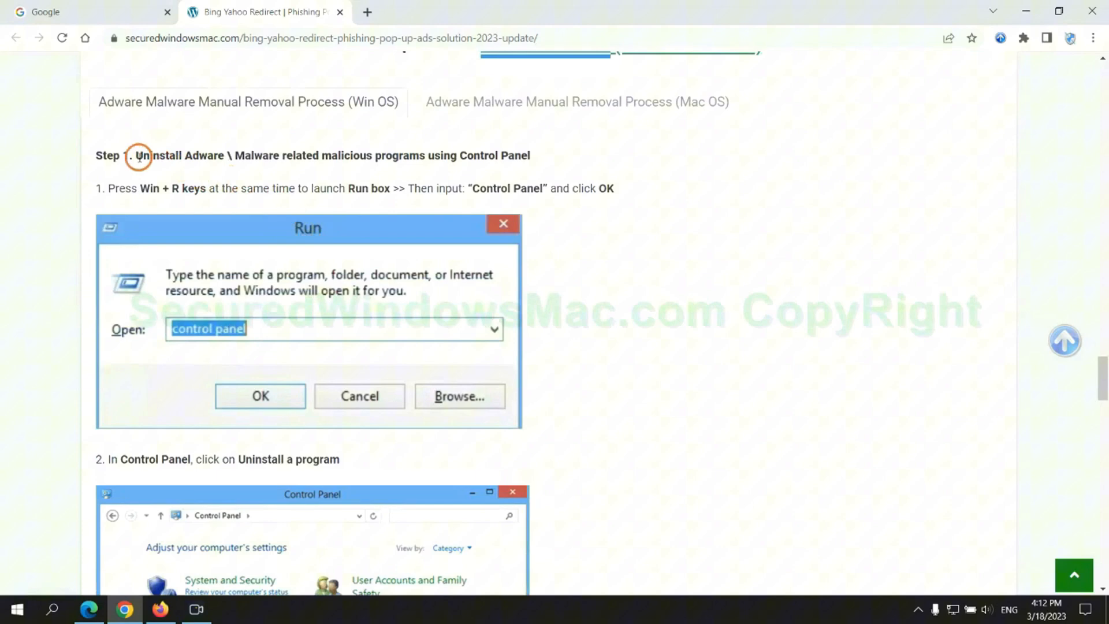
pyautogui.moveTo(136, 155); pyautogui.dragTo(425, 154)
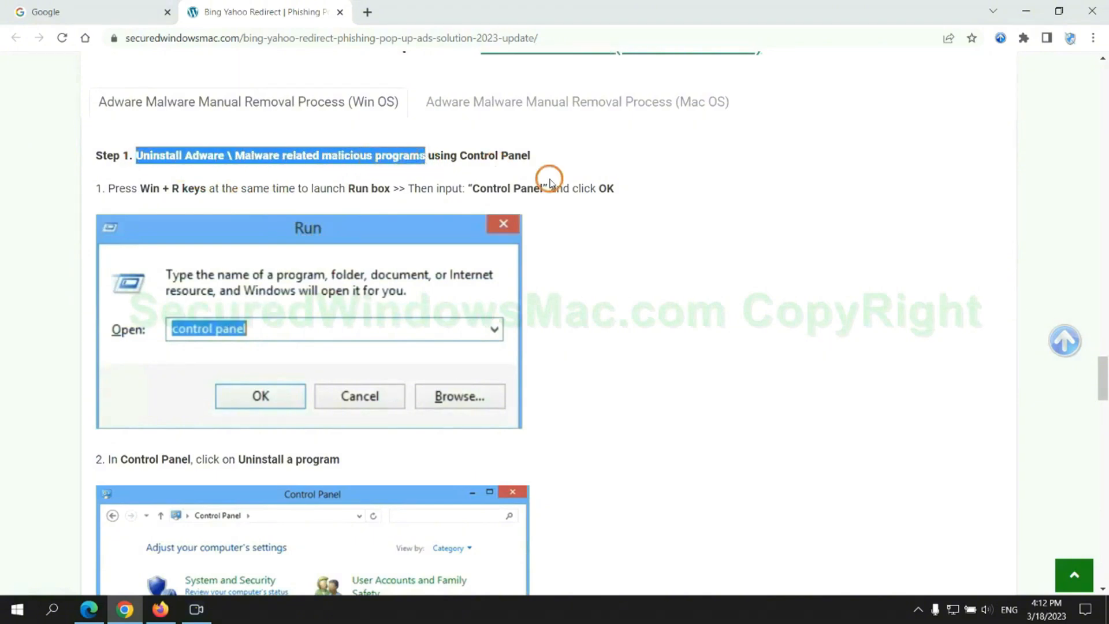
pyautogui.scroll(-3)
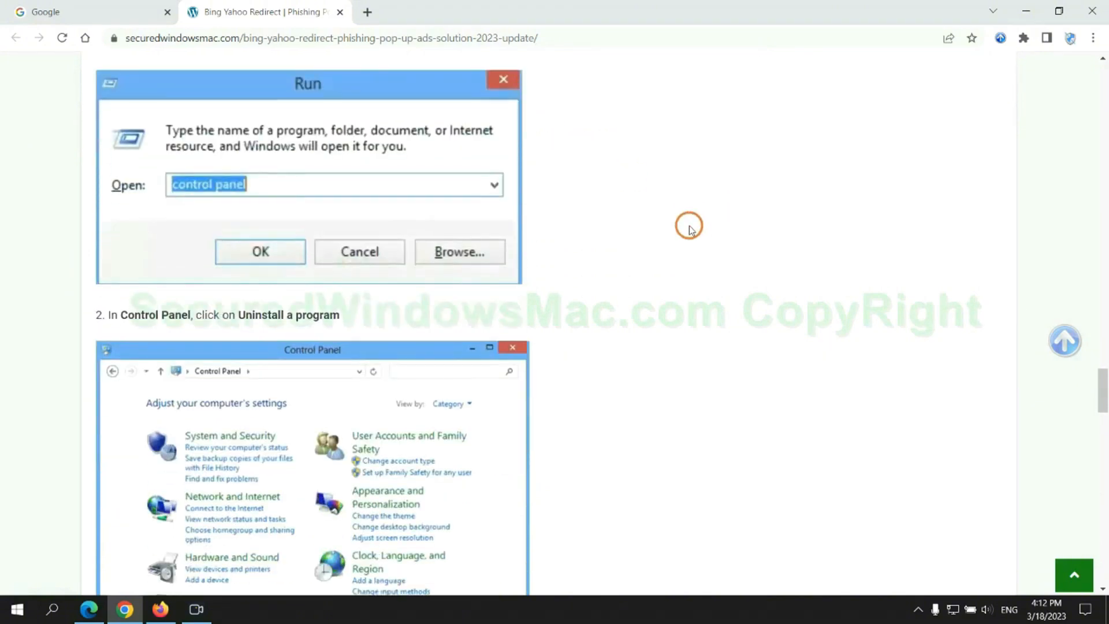
# - Open Control Panel's installed programs list via Run 'control' and bring up uninstalling Lantern
pyautogui.press('Win+r')
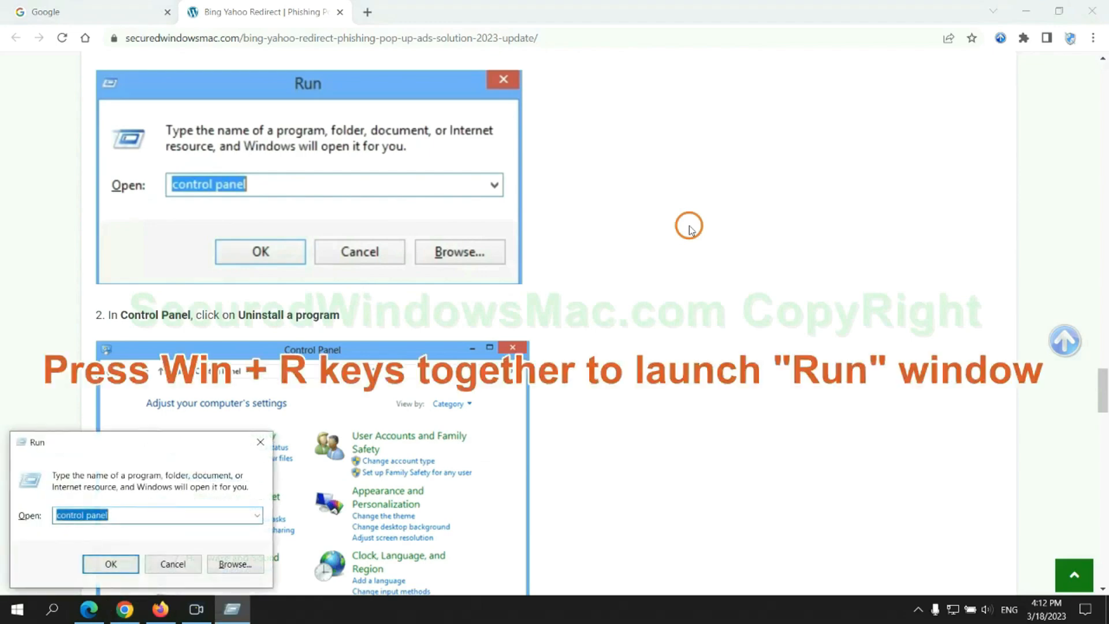
pyautogui.write('control')
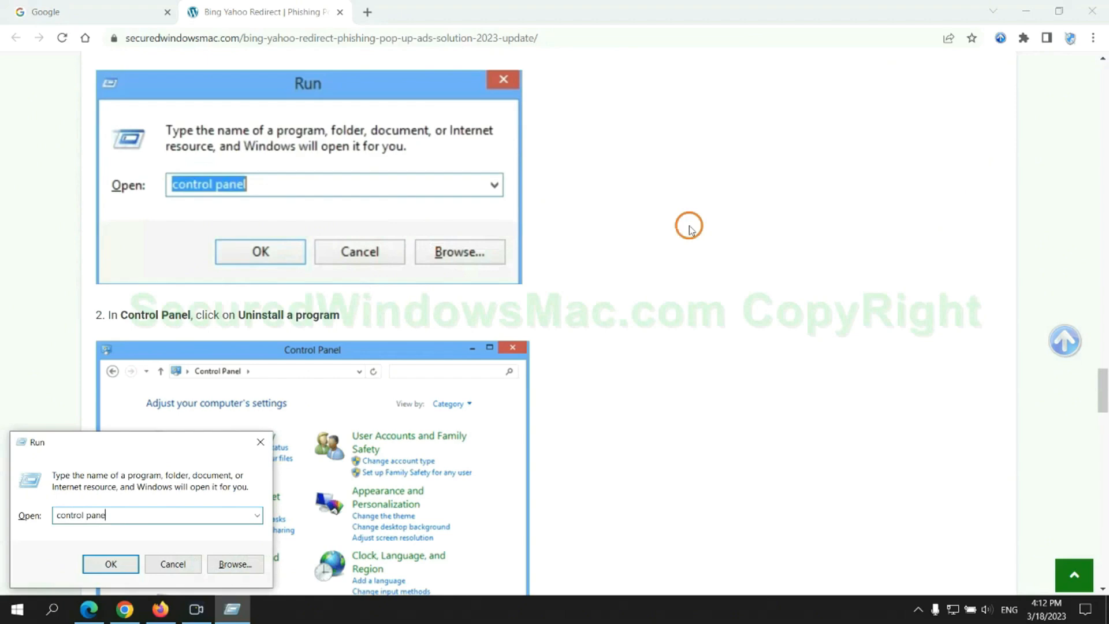
pyautogui.click(111, 564)
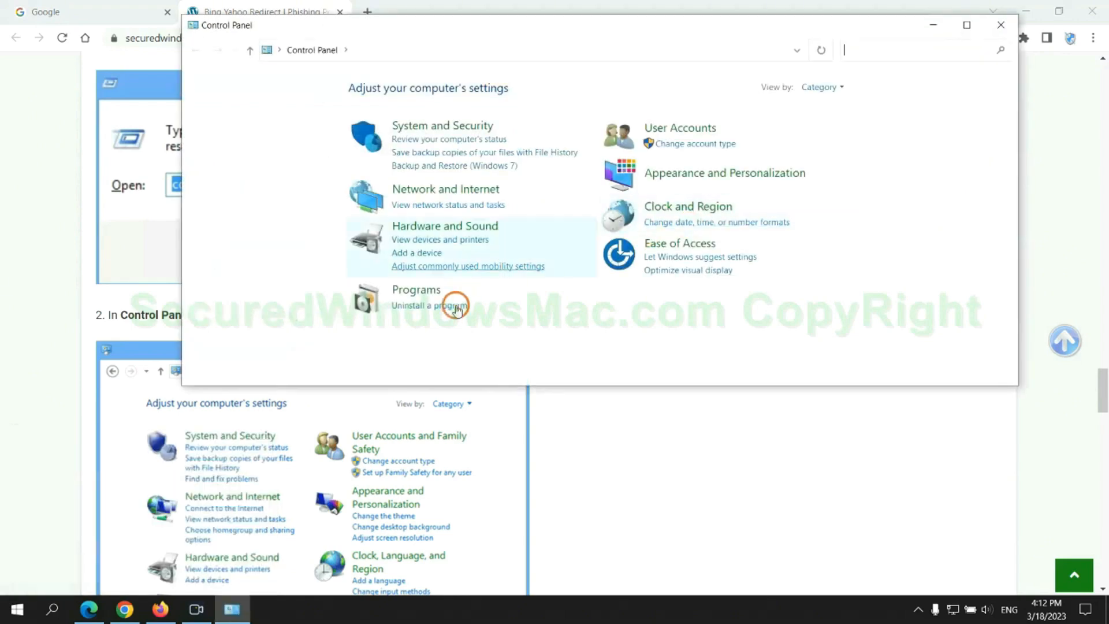
pyautogui.click(429, 305)
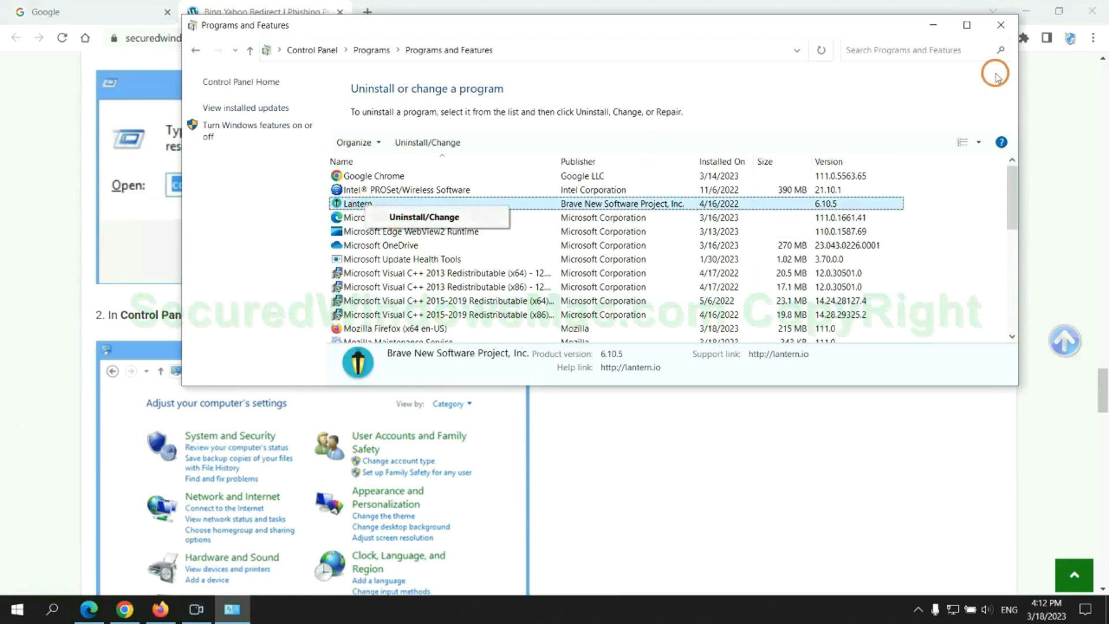
pyautogui.click(1000, 25)
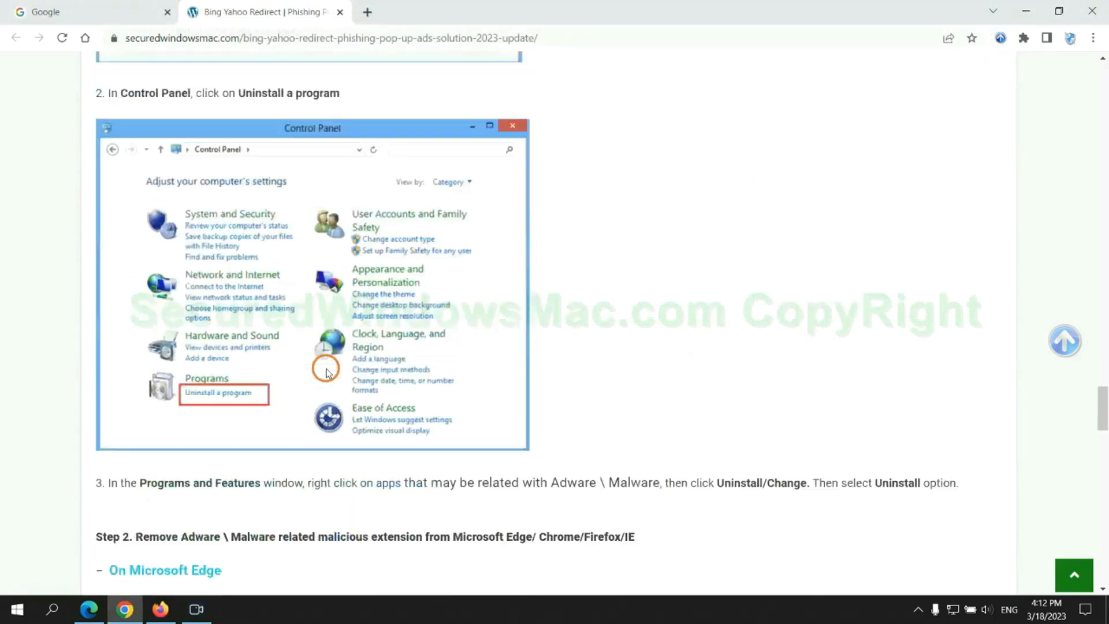
pyautogui.scroll(-3)
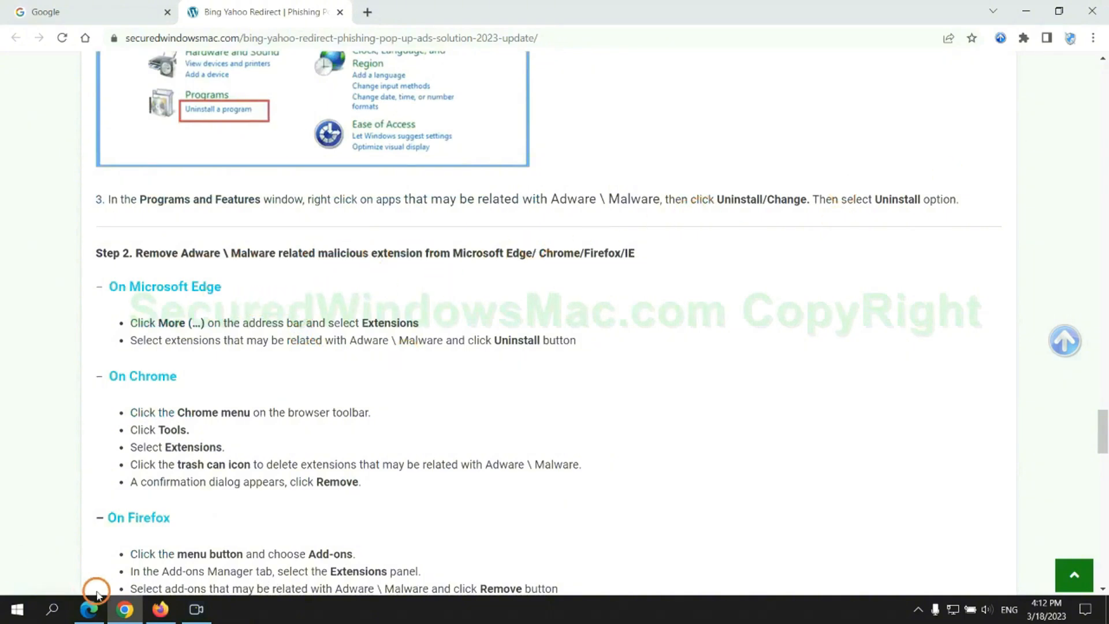
pyautogui.click(88, 608)
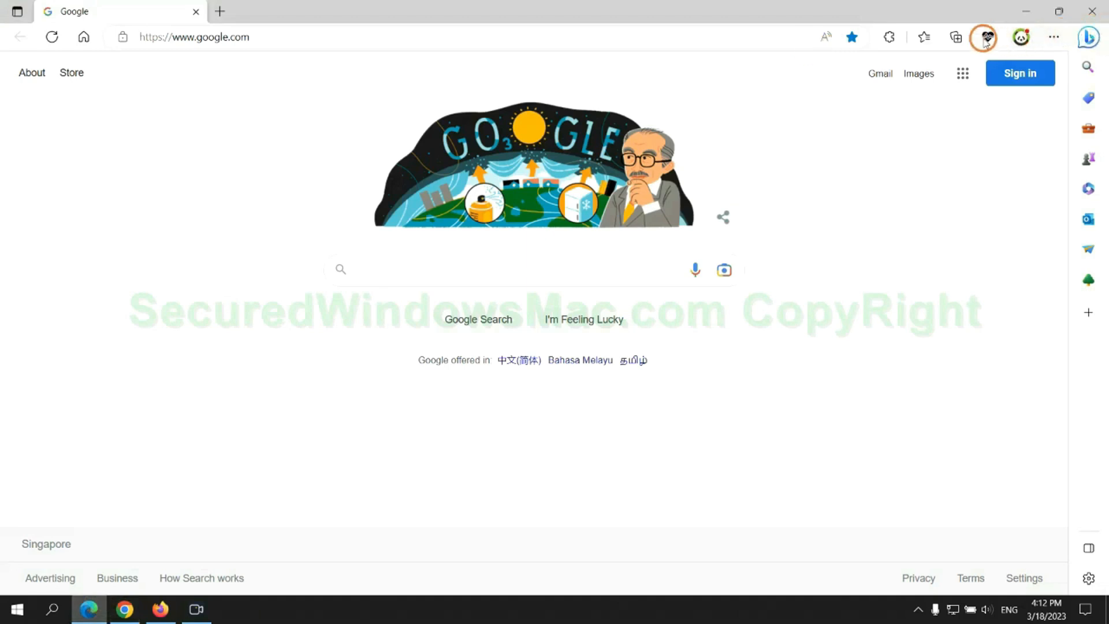
# - Remove and confirm removal of the McAfee WebAdvisor extension in Edge's extension manager
pyautogui.click(916, 37)
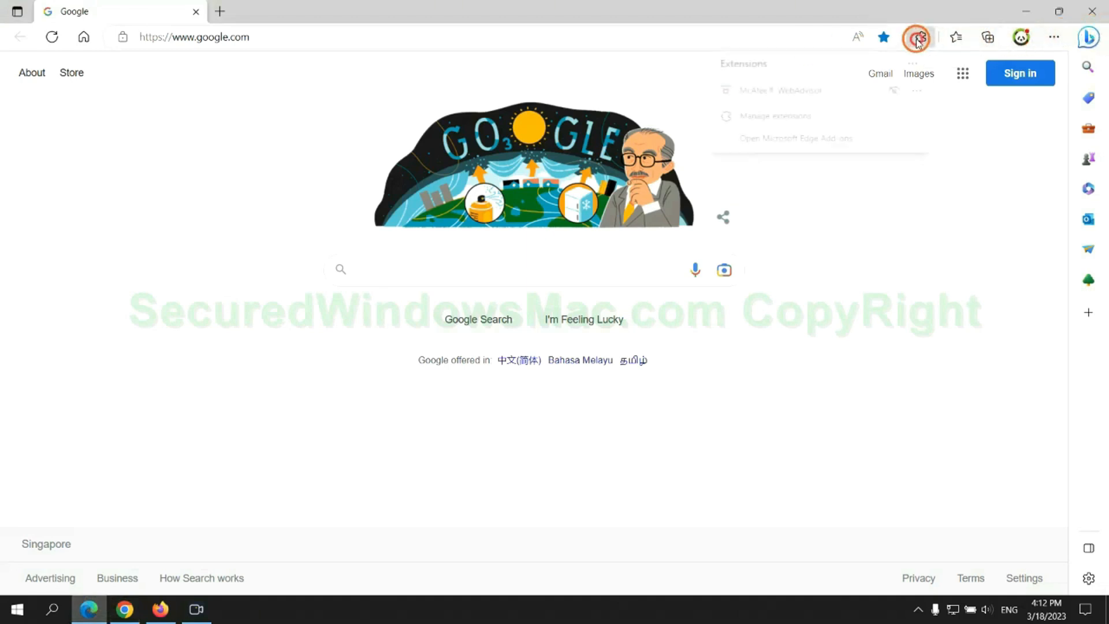
pyautogui.click(775, 116)
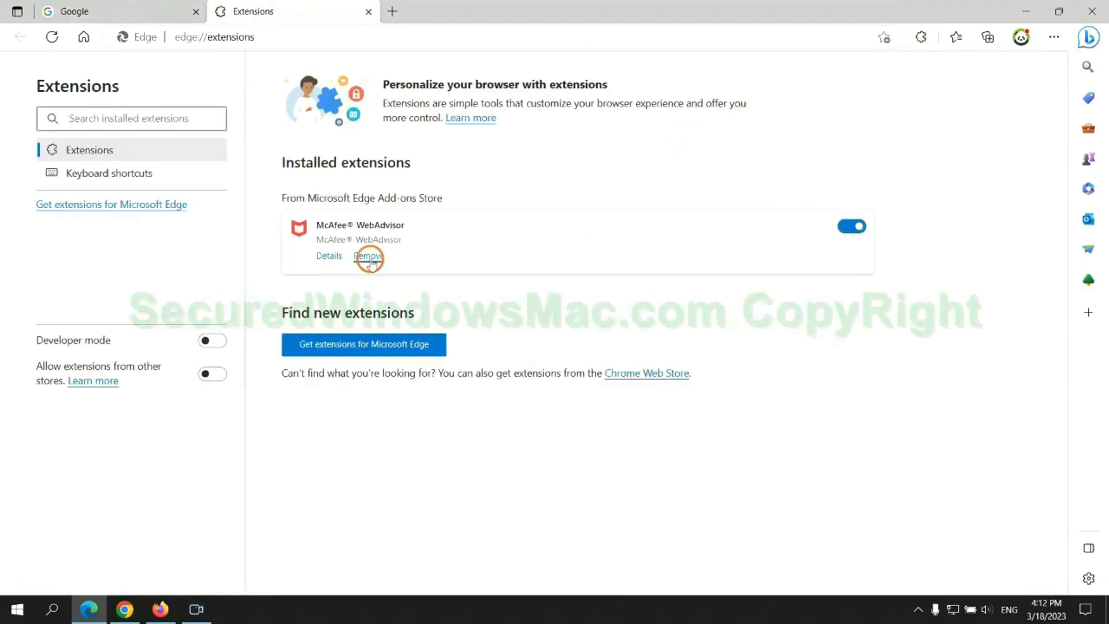
pyautogui.click(368, 255)
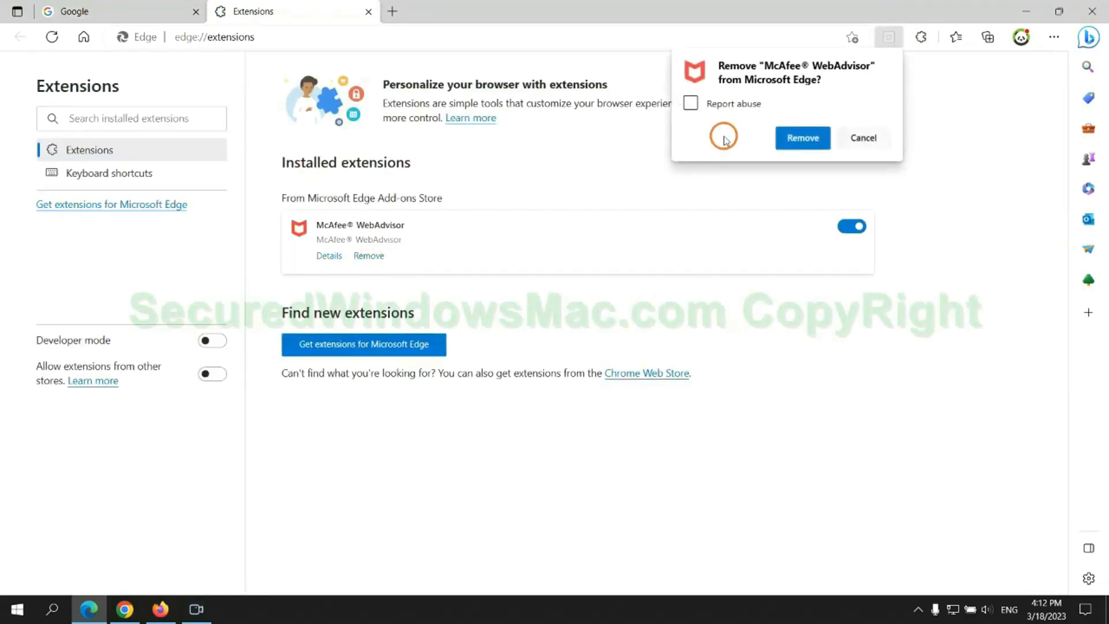
pyautogui.click(802, 138)
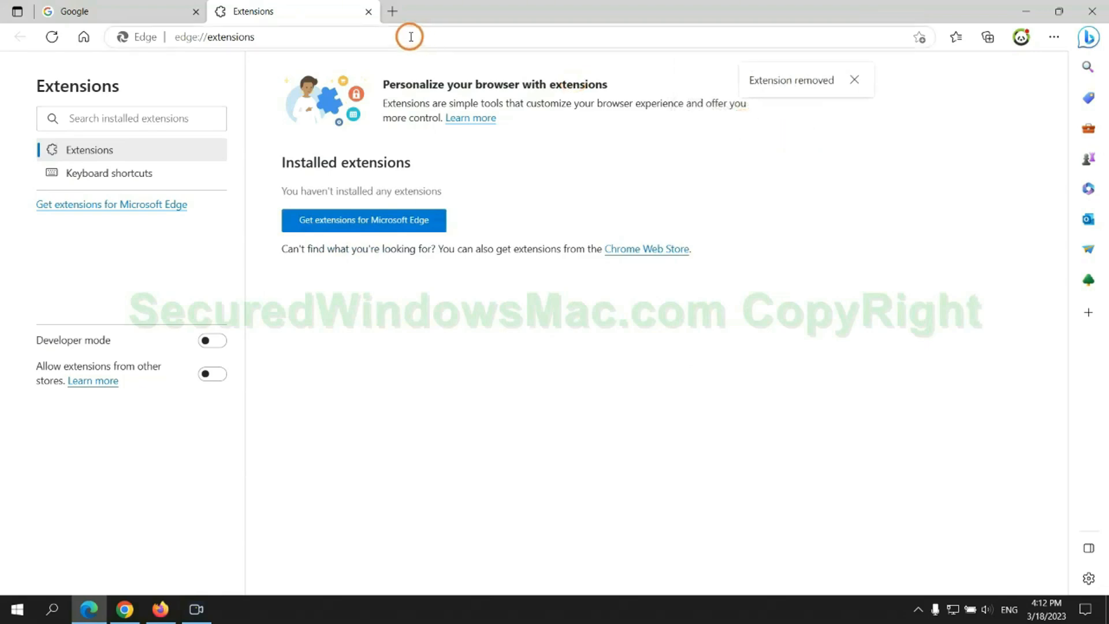
pyautogui.click(109, 12)
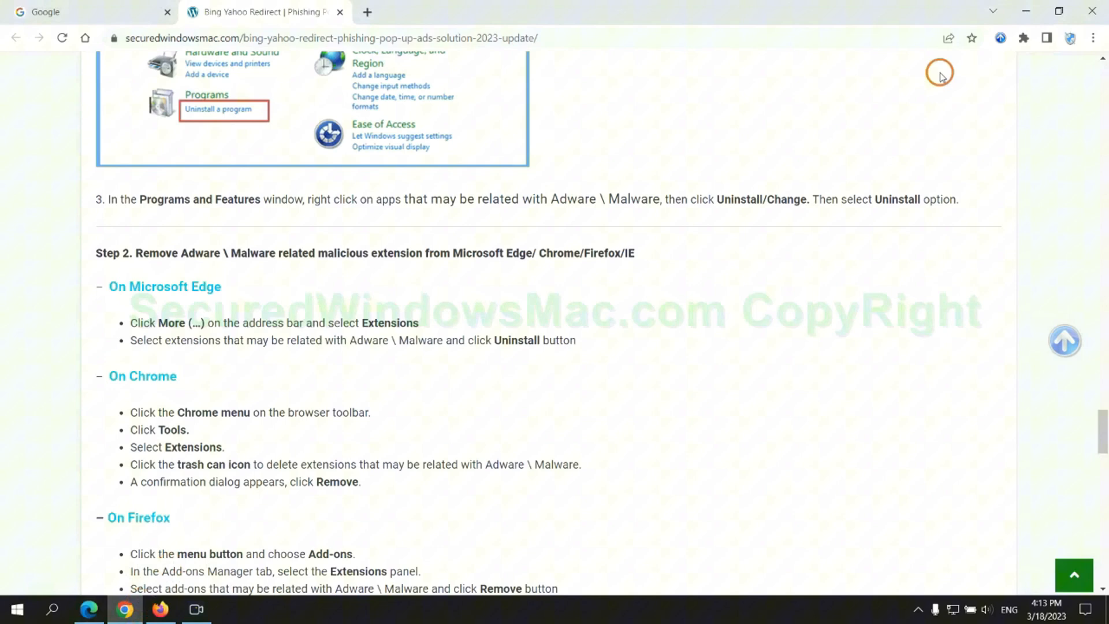
# - Show Chrome's extension management page listing Ecosia and Scroll To Top
pyautogui.click(1022, 38)
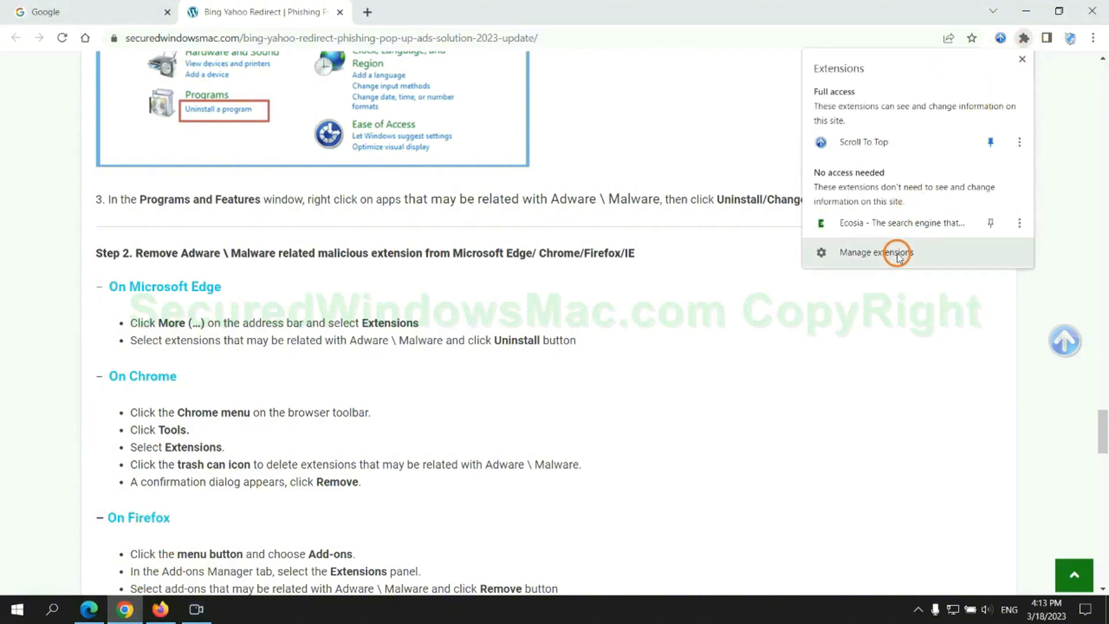
pyautogui.click(876, 253)
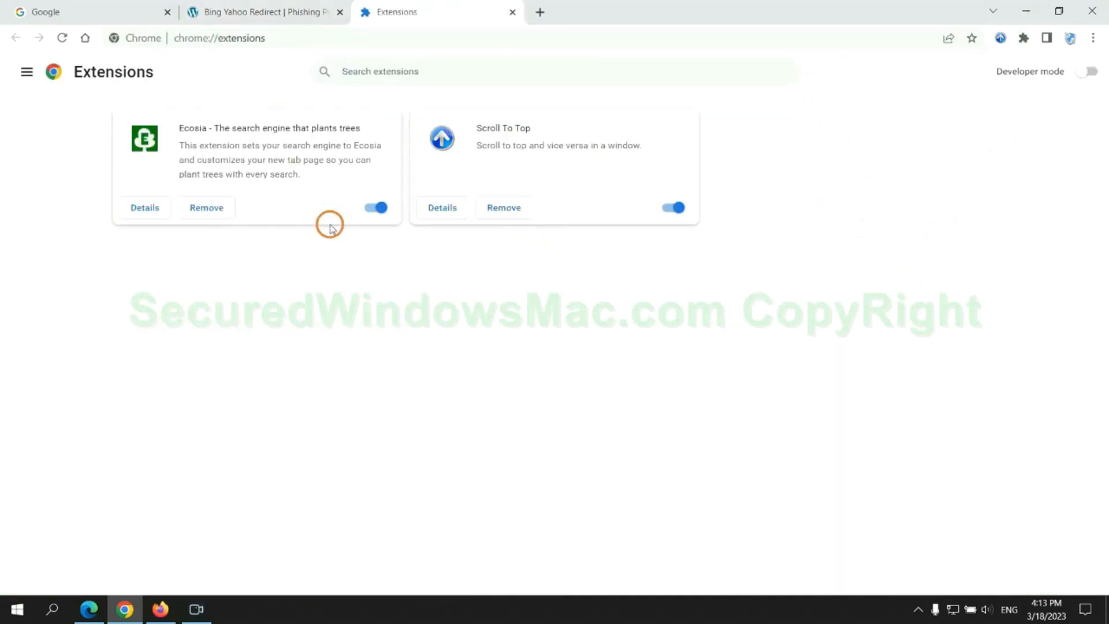
pyautogui.click(206, 208)
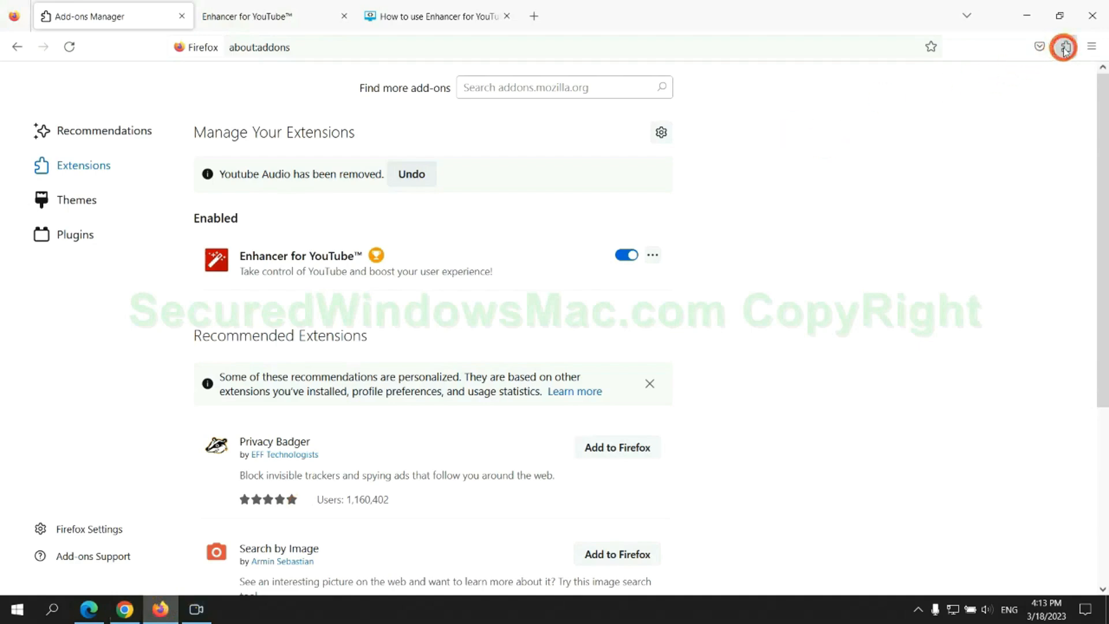
# - Remove Enhancer for YouTube from Firefox's extension manager and confirm the removal
pyautogui.click(1065, 47)
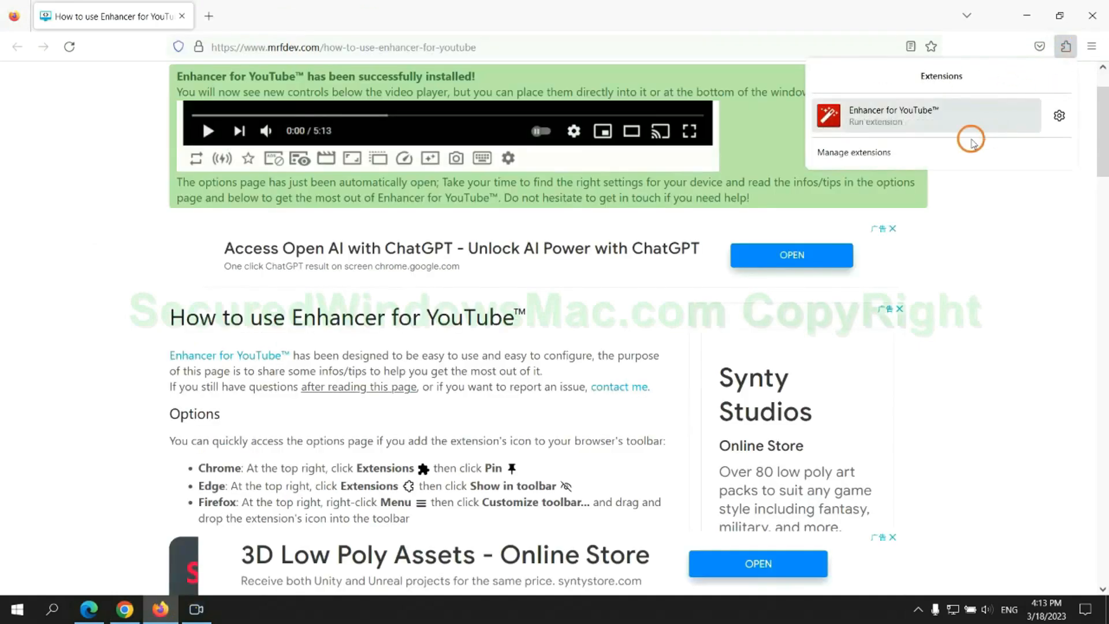
pyautogui.click(853, 152)
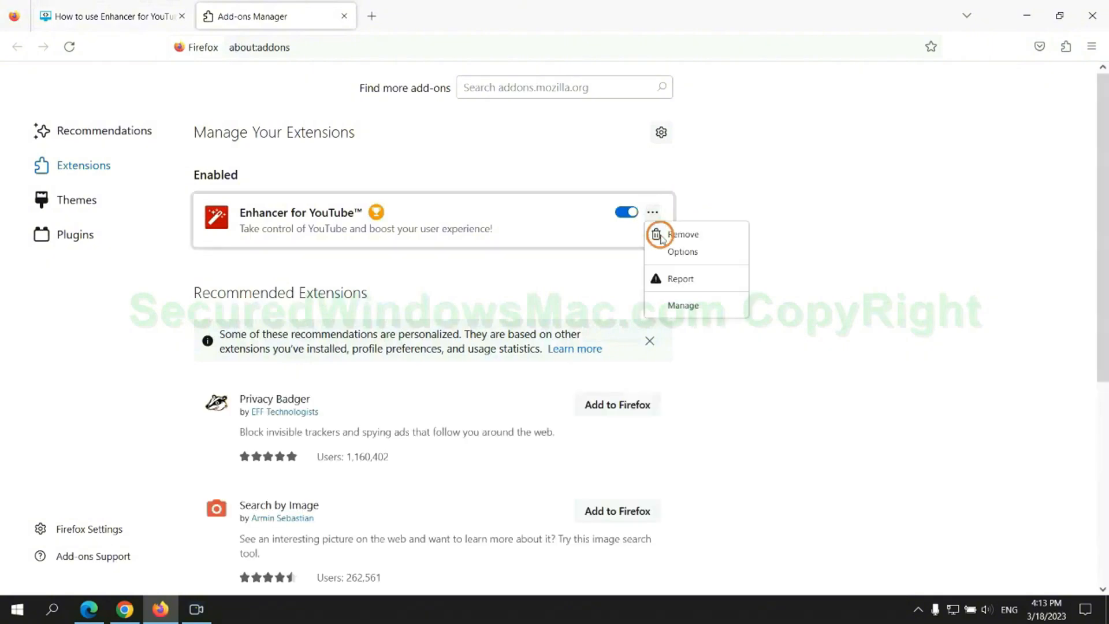
pyautogui.click(680, 234)
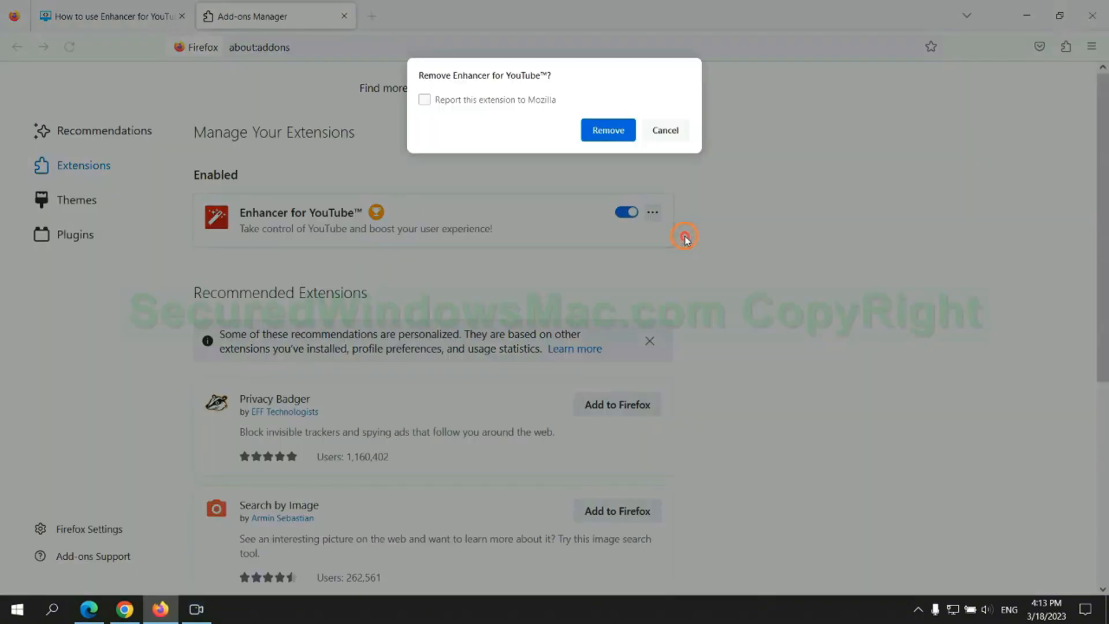
pyautogui.click(607, 130)
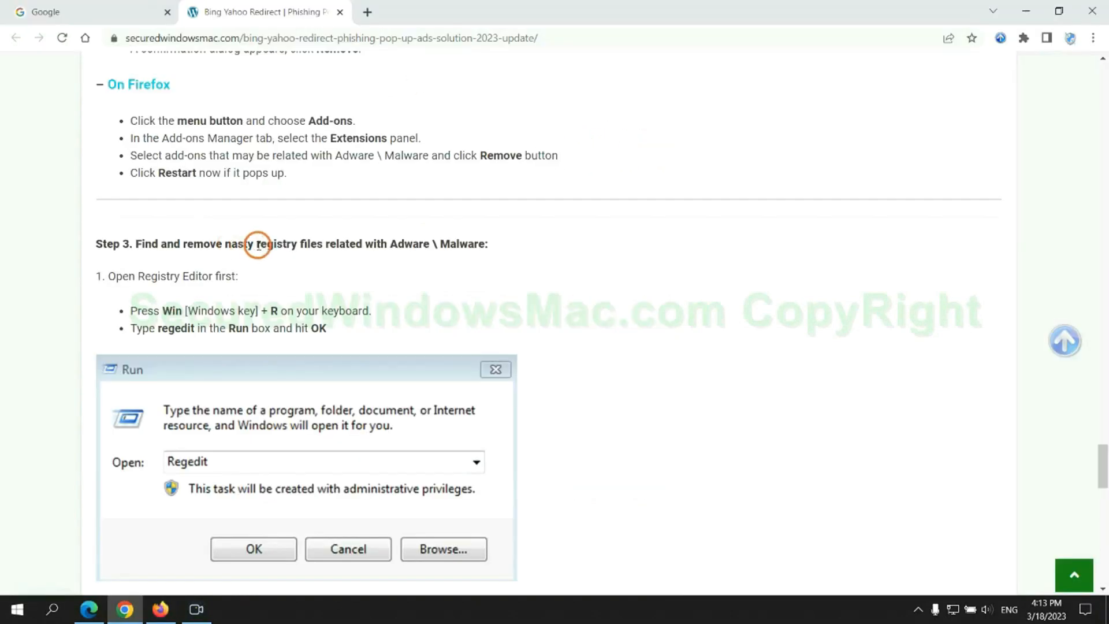
# - Scroll to the guide's Step 3 registry instructions and start entering 'regedit' in Run
pyautogui.scroll(-3)
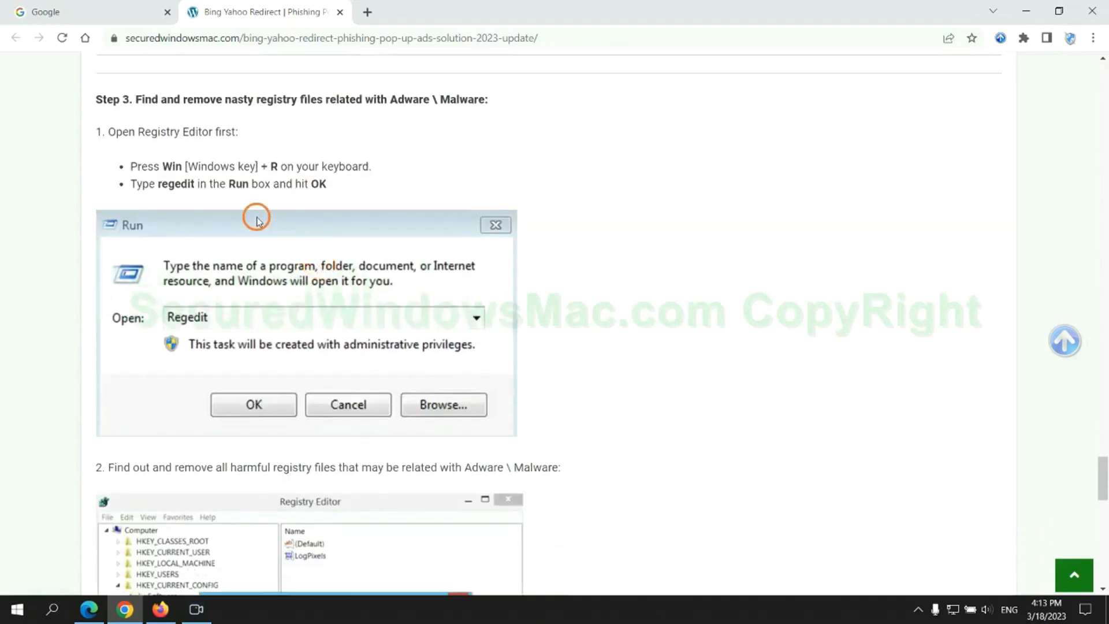
pyautogui.moveTo(226, 197)
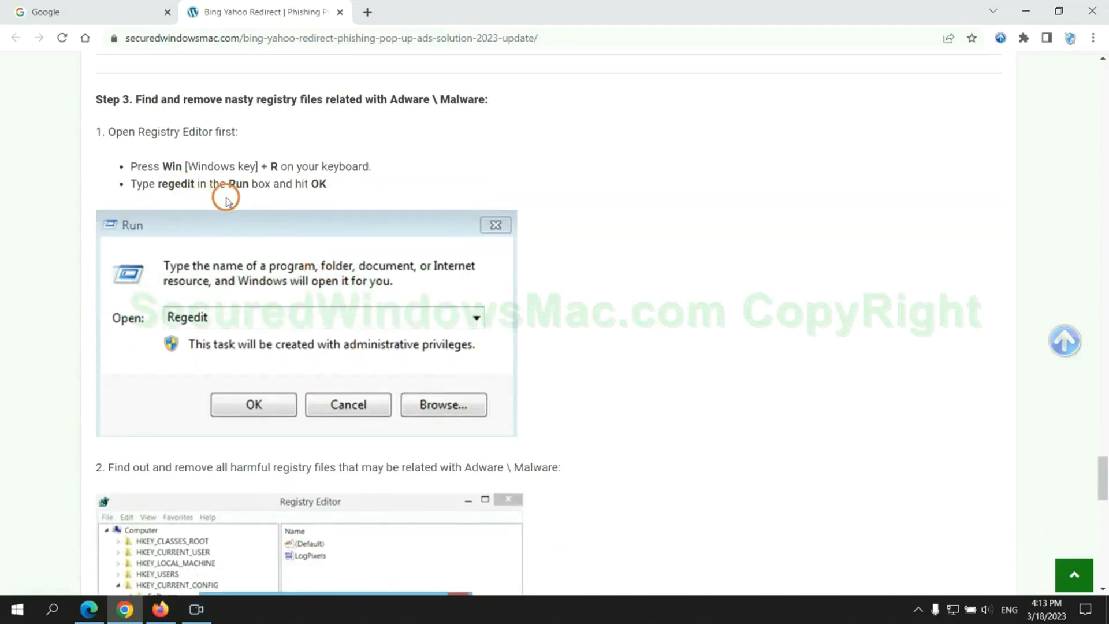
pyautogui.write('rege')
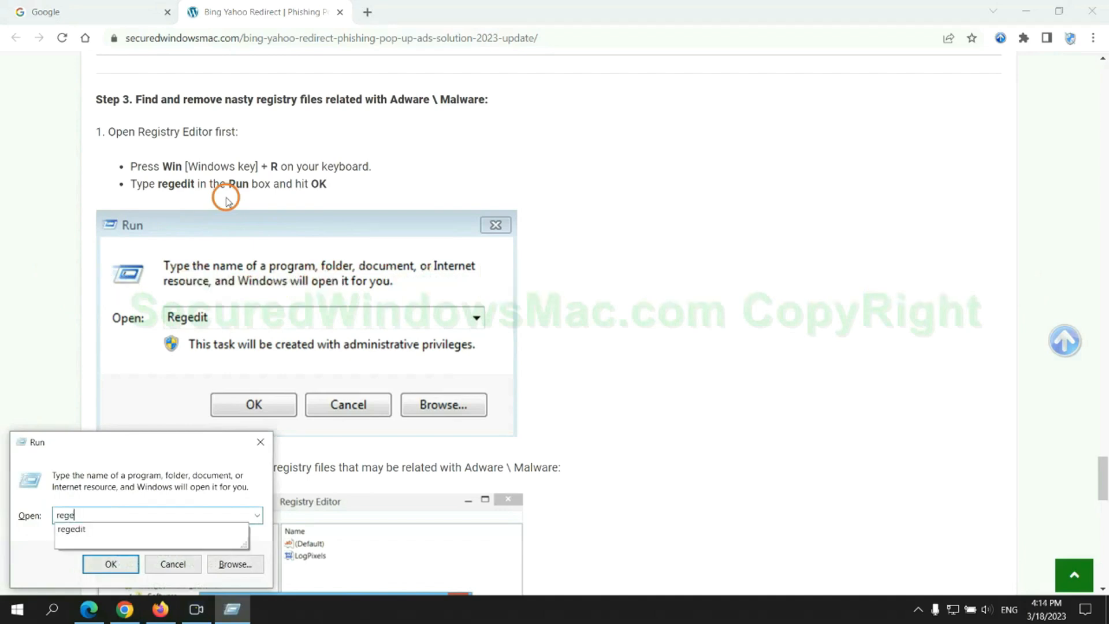
# - Open Registry Editor, search for 'Apps', and bring up actions on the found StoreAppsOnTaskbar value
pyautogui.click(110, 563)
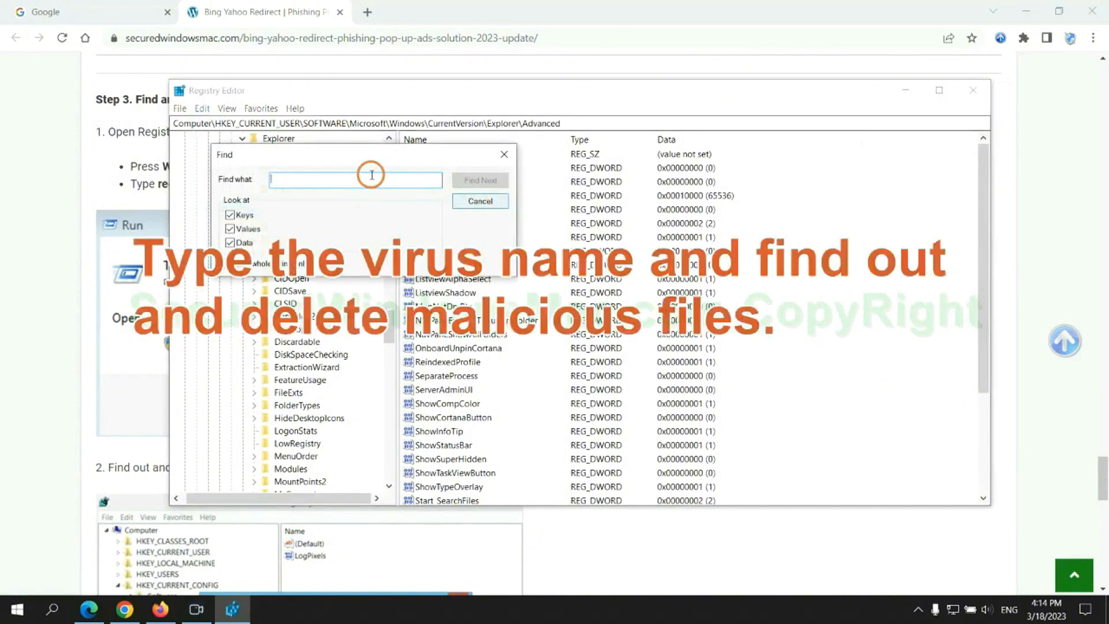
pyautogui.write('Apps')
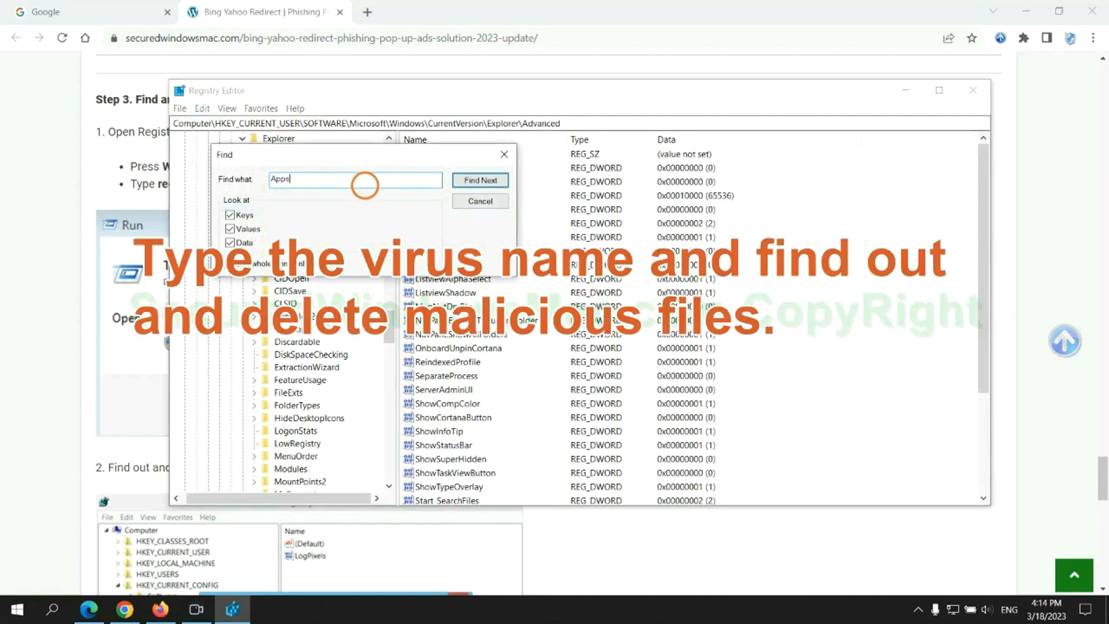
pyautogui.click(479, 180)
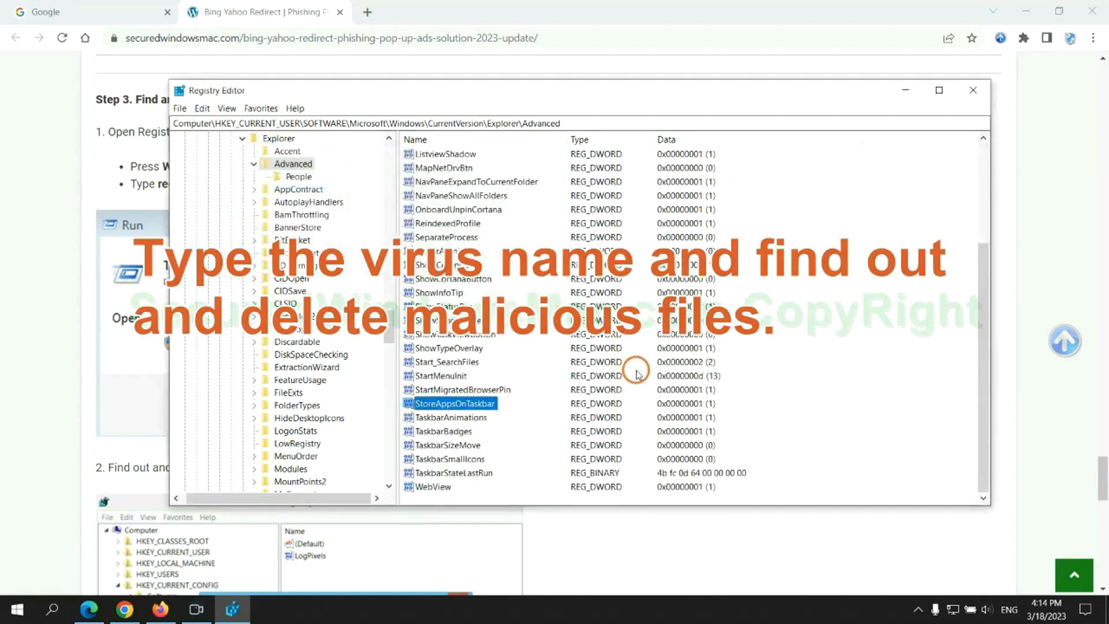
pyautogui.rightClick(454, 403)
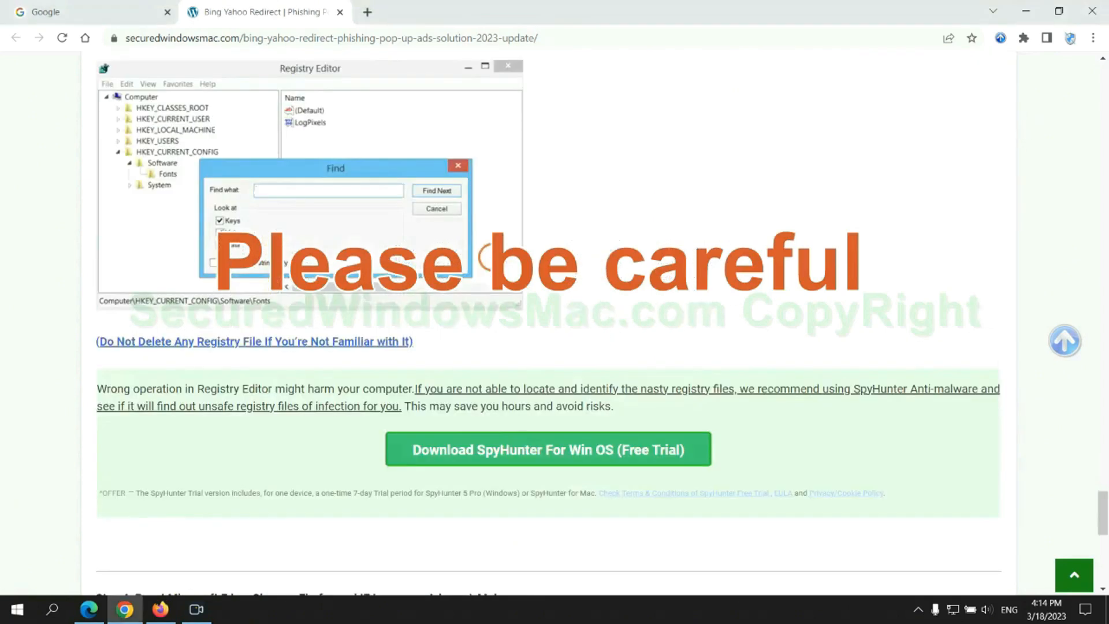
# - Scroll the guide down to Step 4's browser reset instructions
pyautogui.scroll(-3)
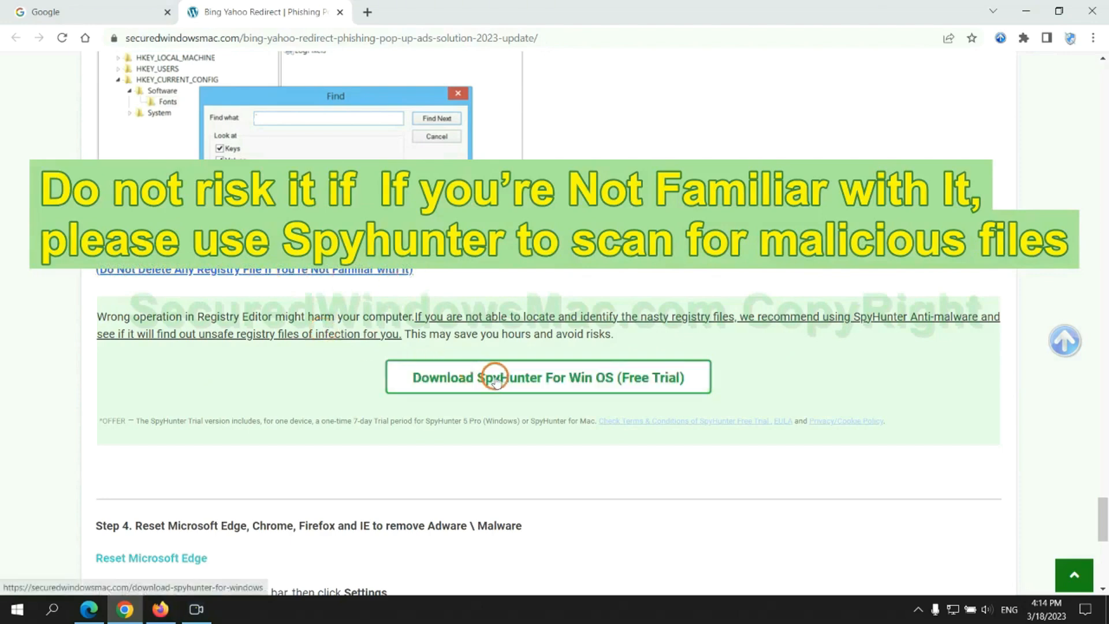
pyautogui.scroll(-3)
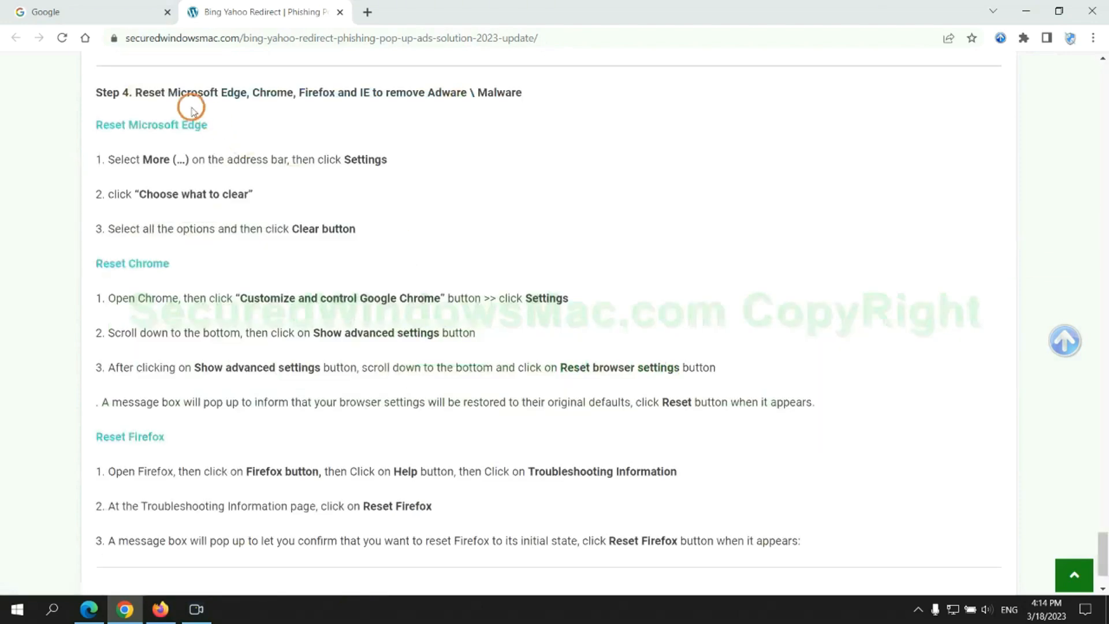
pyautogui.doubleClick(149, 92)
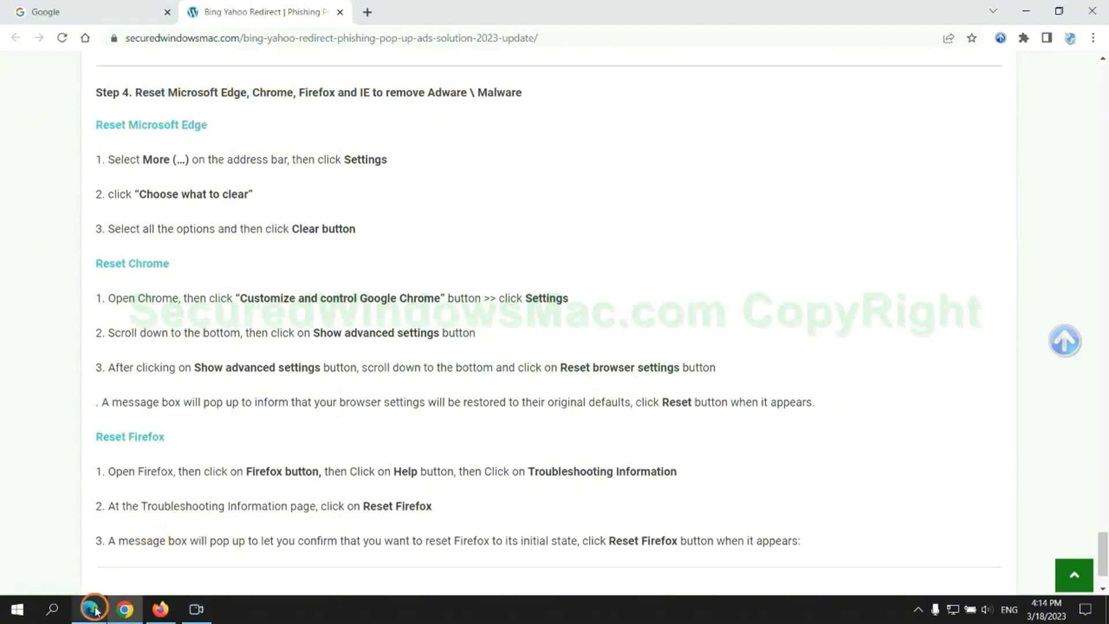
# - In Edge settings, go to Privacy, search, and services and open Choose what to clear
pyautogui.click(1049, 38)
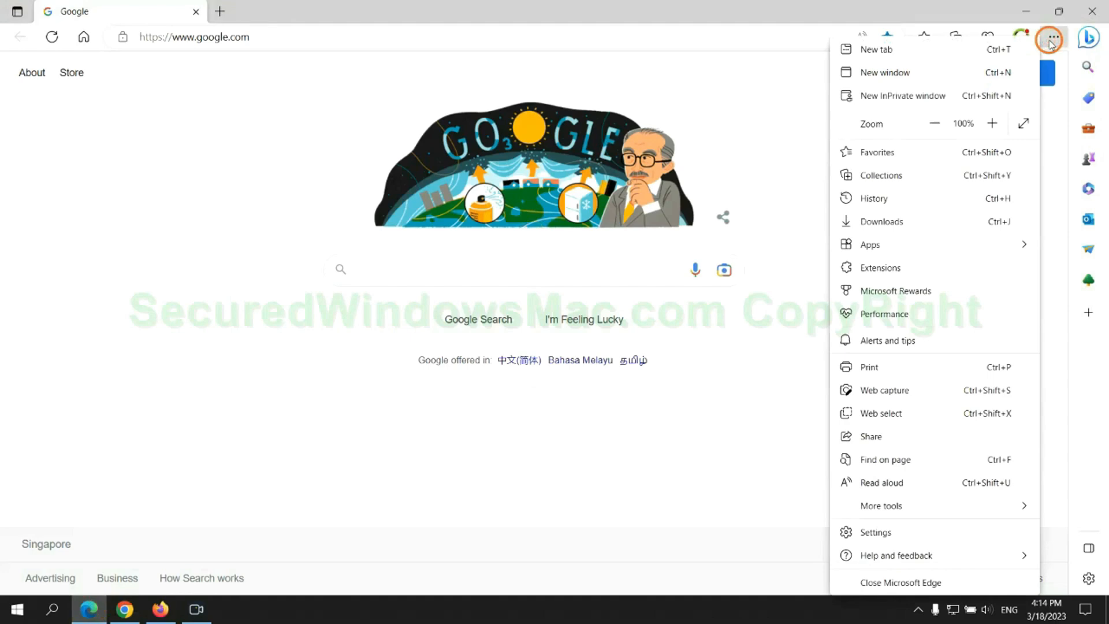
pyautogui.click(875, 532)
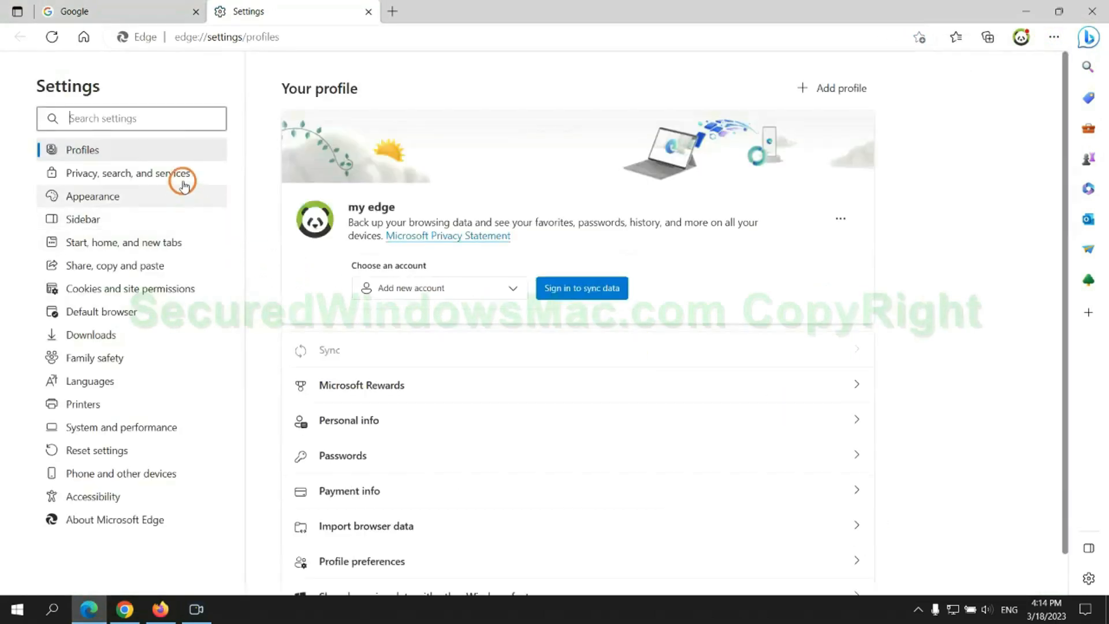
pyautogui.click(127, 173)
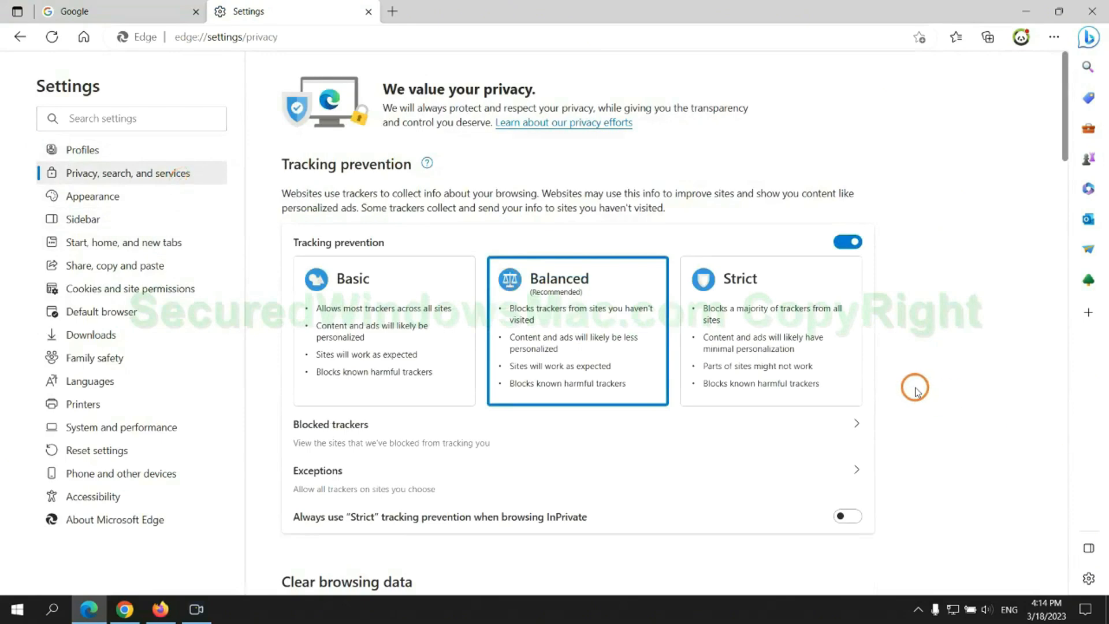
pyautogui.scroll(-3)
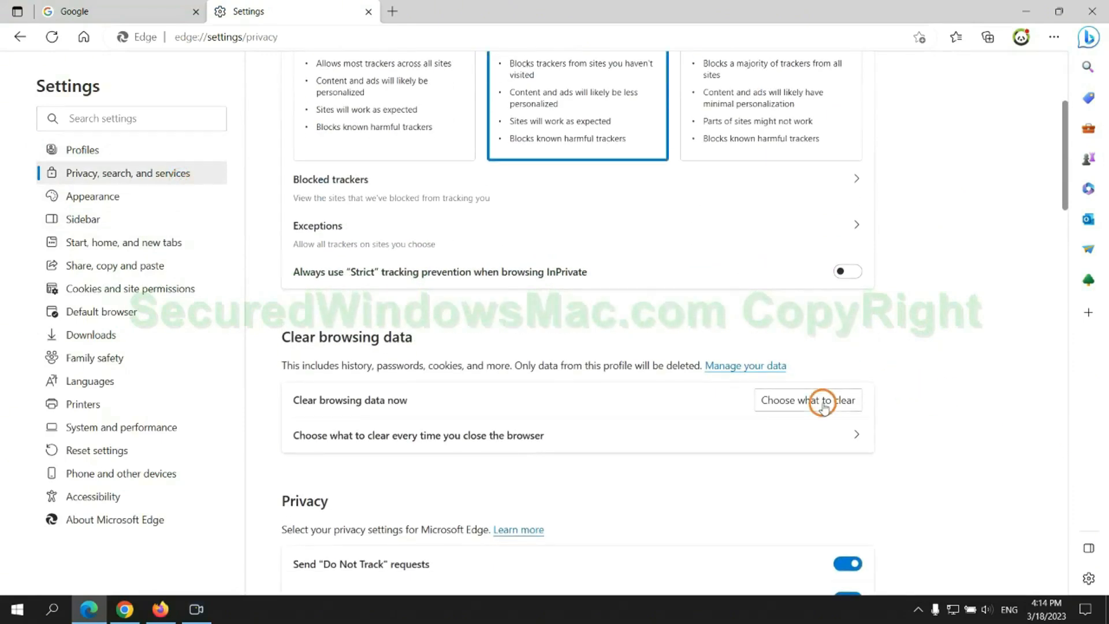
pyautogui.click(807, 400)
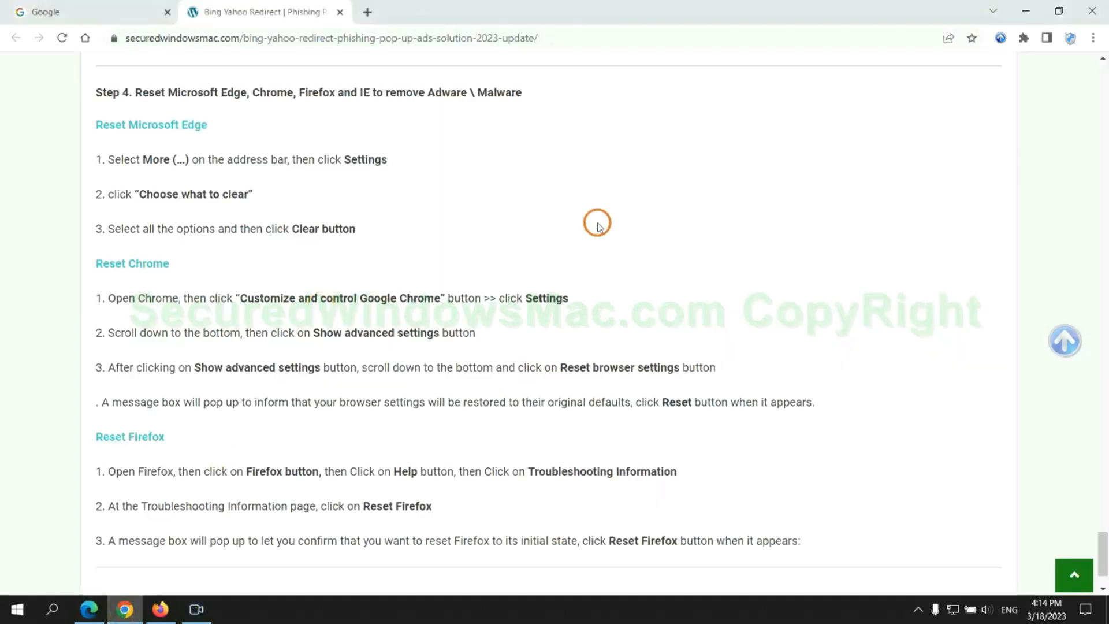
# - Search Chrome settings for 'reset' and confirm restoring settings to original defaults
pyautogui.click(1089, 38)
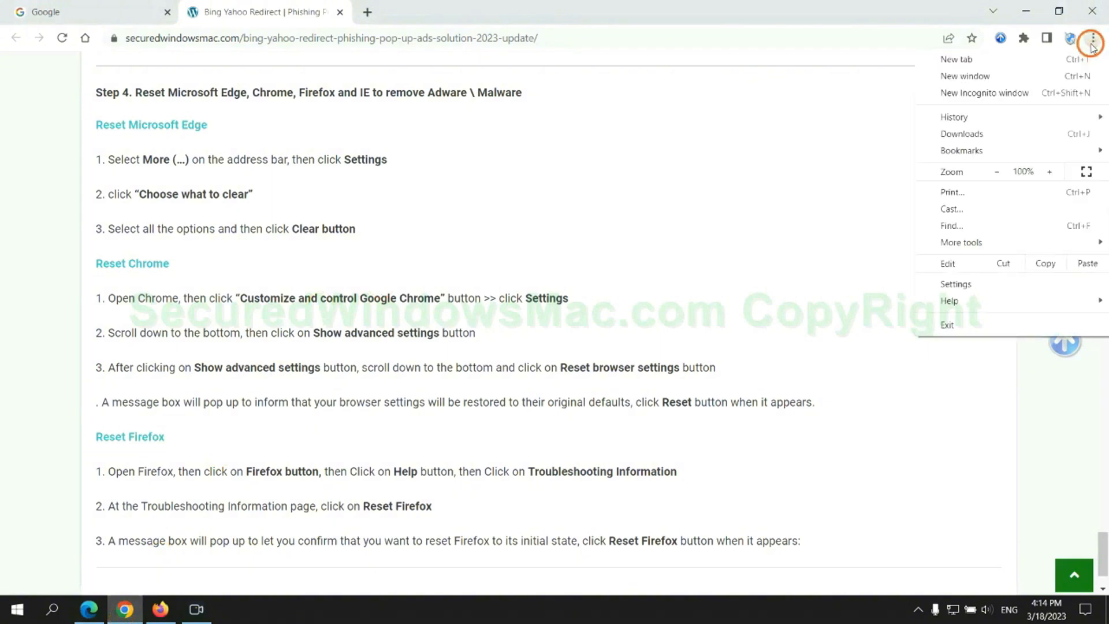
pyautogui.click(955, 284)
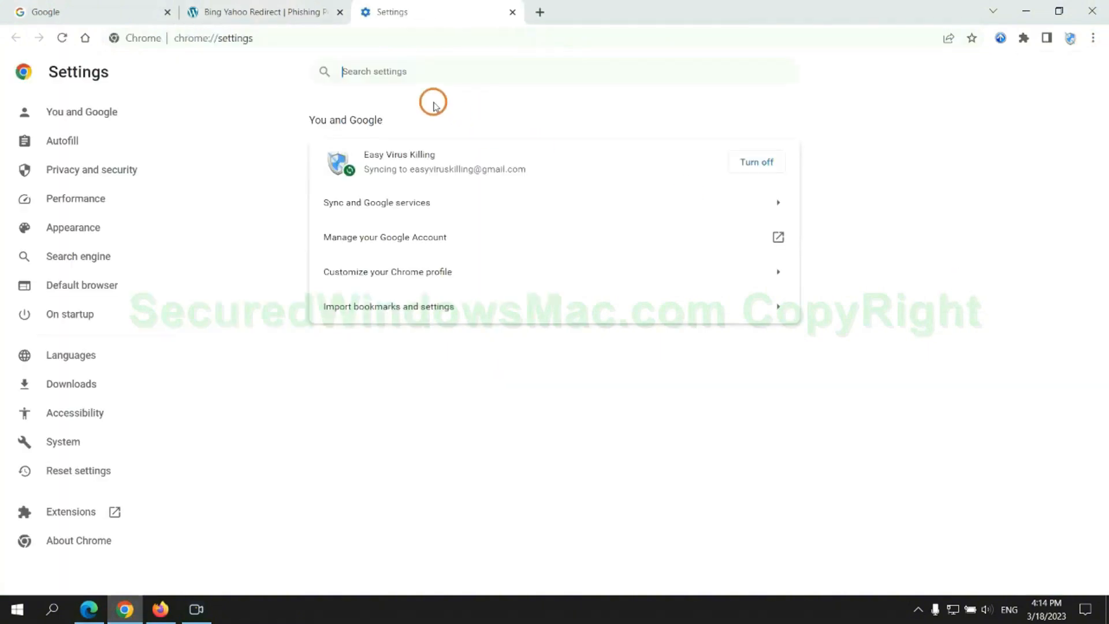
pyautogui.write('reset')
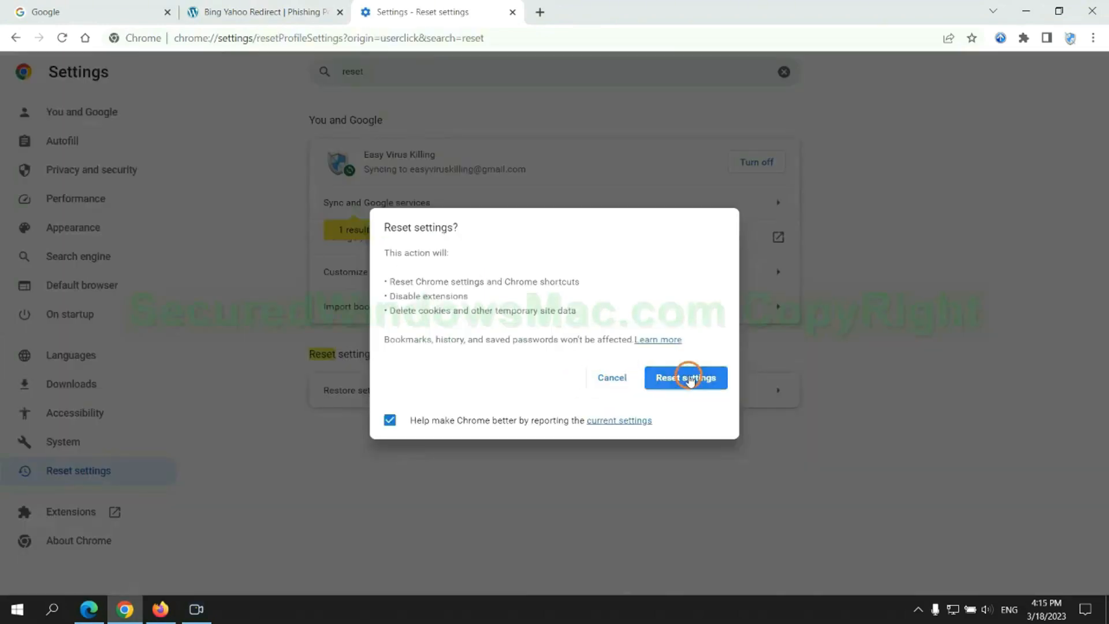
pyautogui.click(684, 377)
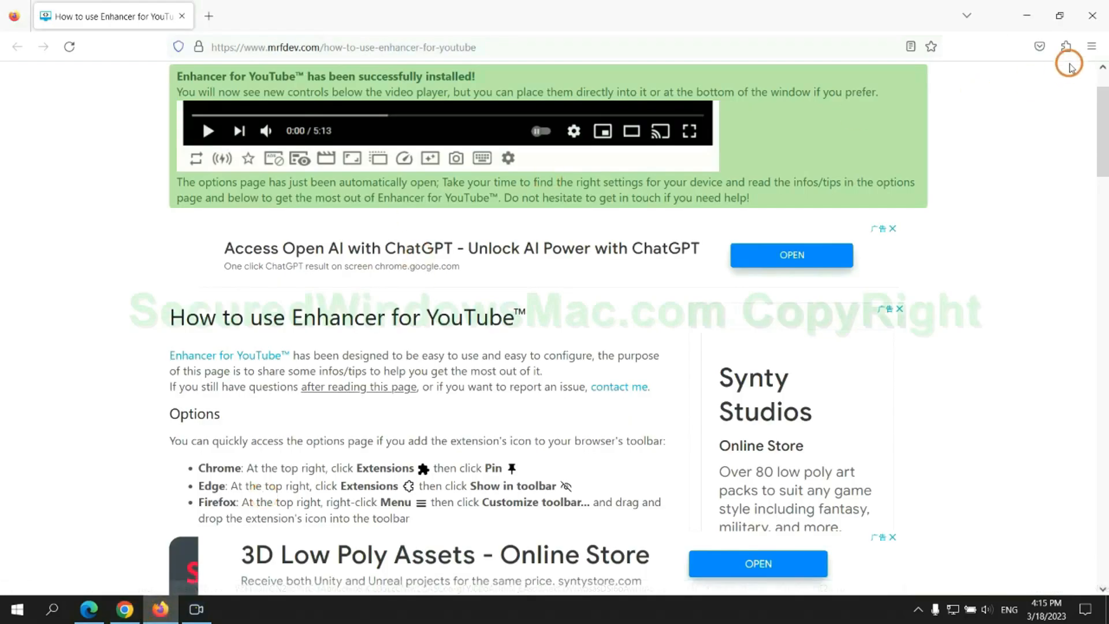
# - Open Firefox's Troubleshooting Information page via Help and choose Refresh Firefox
pyautogui.click(1091, 46)
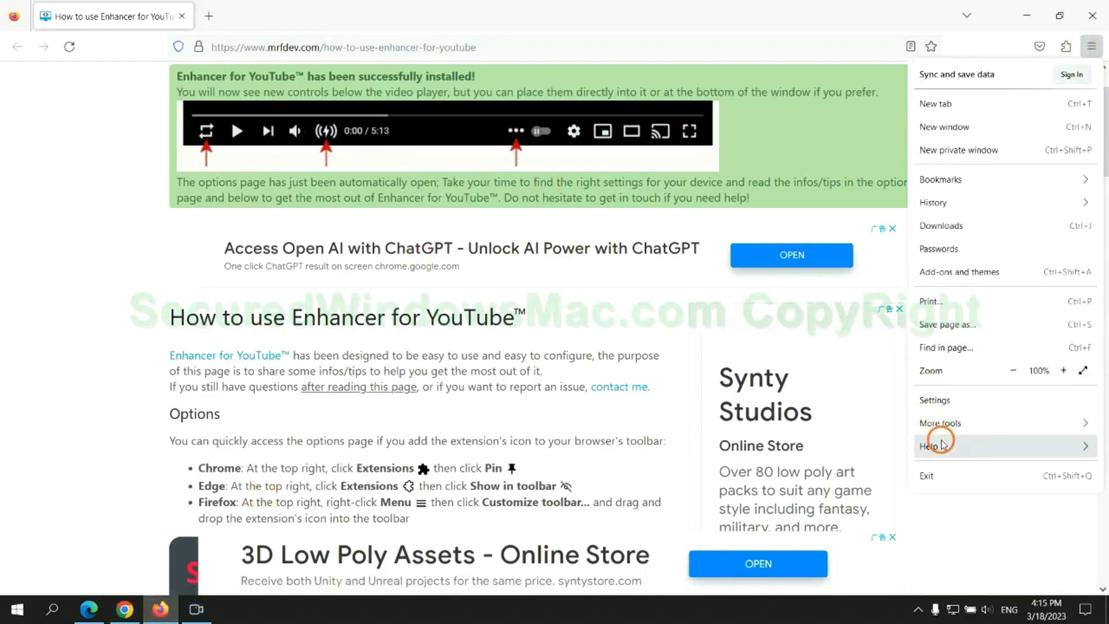
pyautogui.click(927, 445)
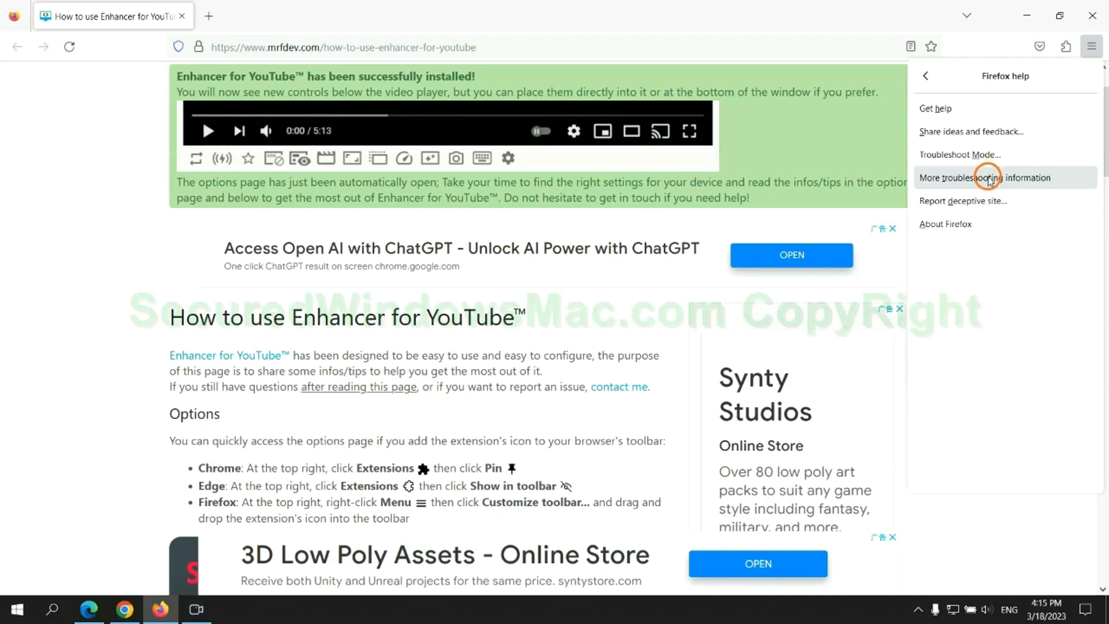
pyautogui.click(983, 178)
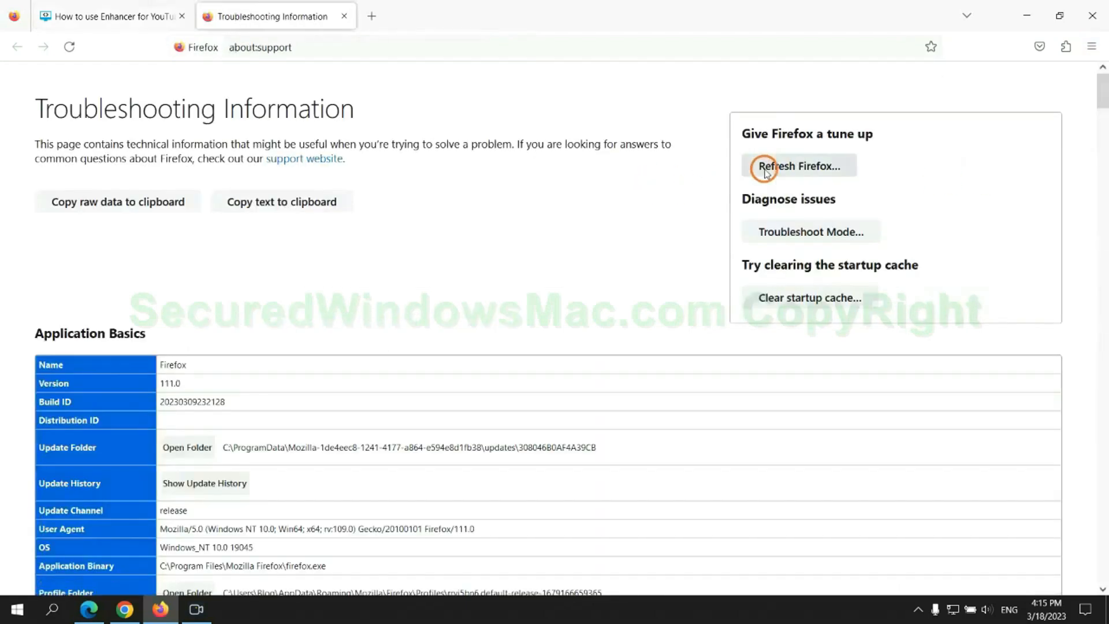
pyautogui.click(798, 166)
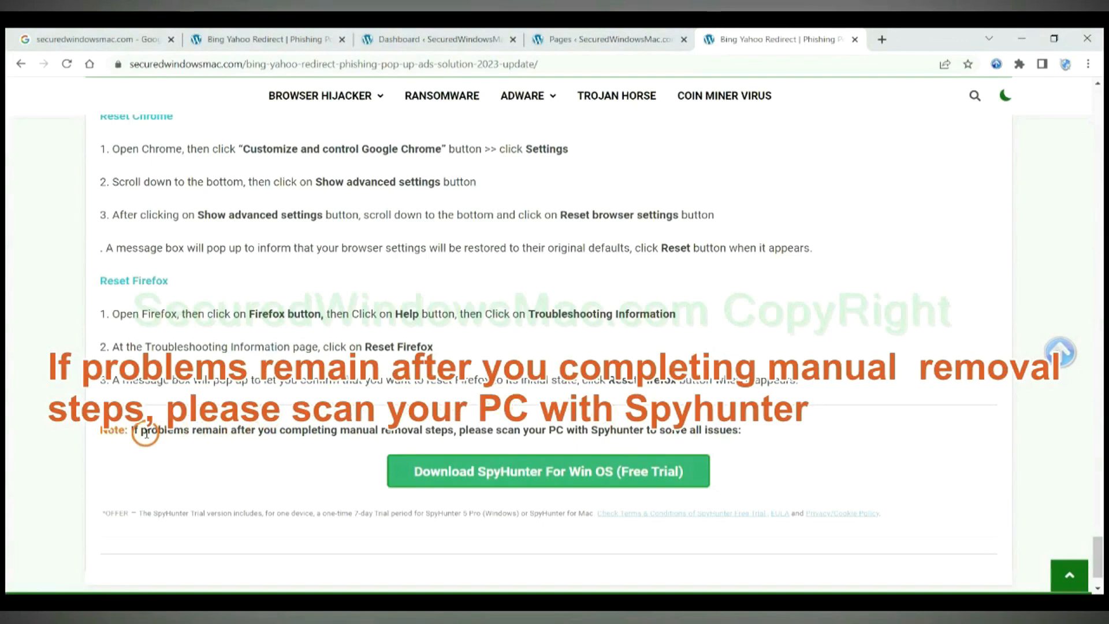
pyautogui.moveTo(135, 429); pyautogui.dragTo(240, 432)
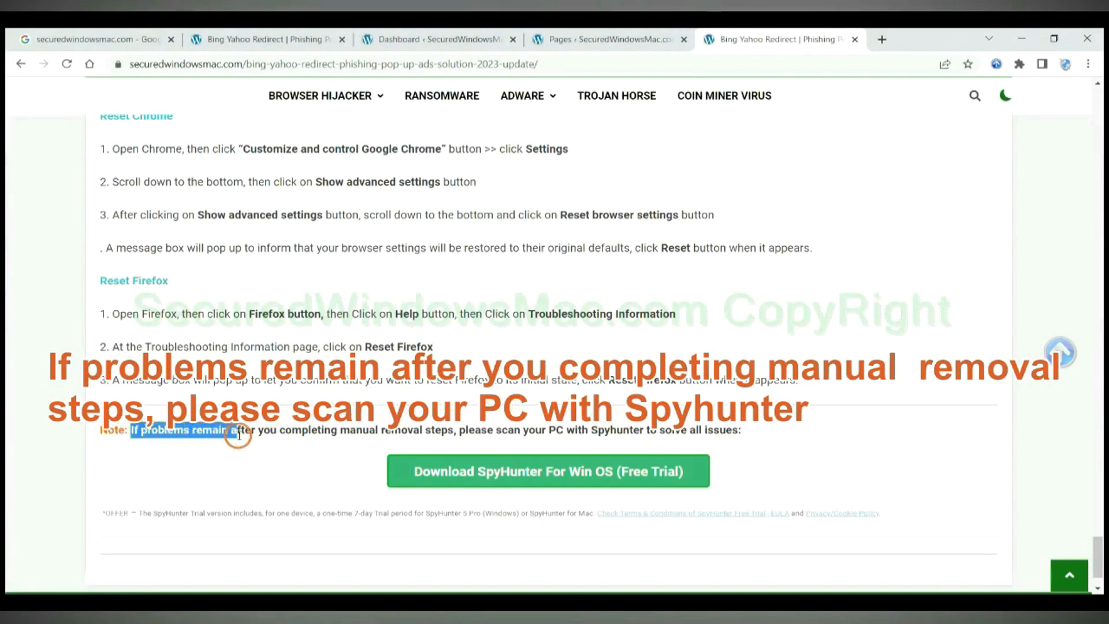